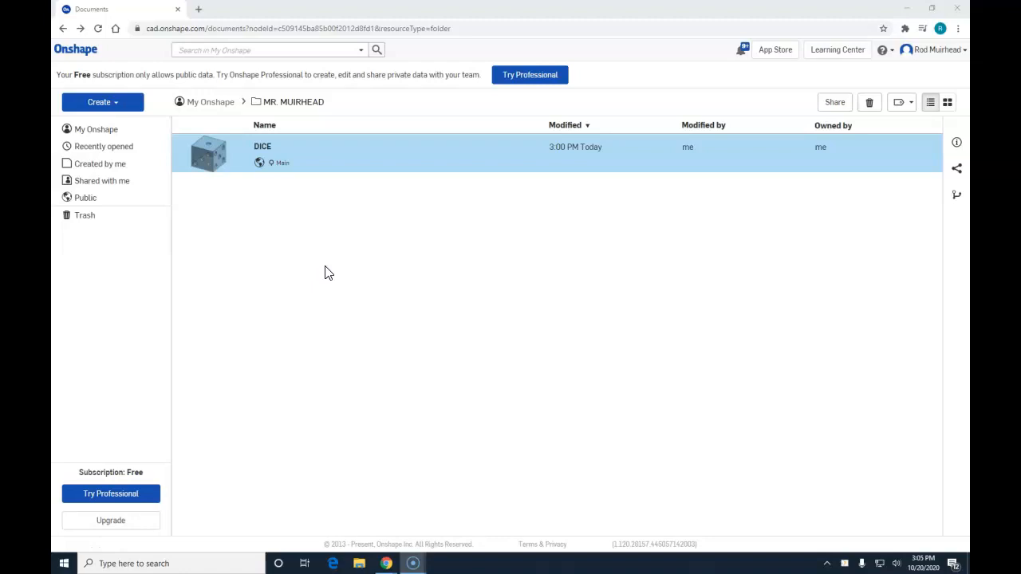
{"action": "mouse_move", "coordinate": [303, 264]}
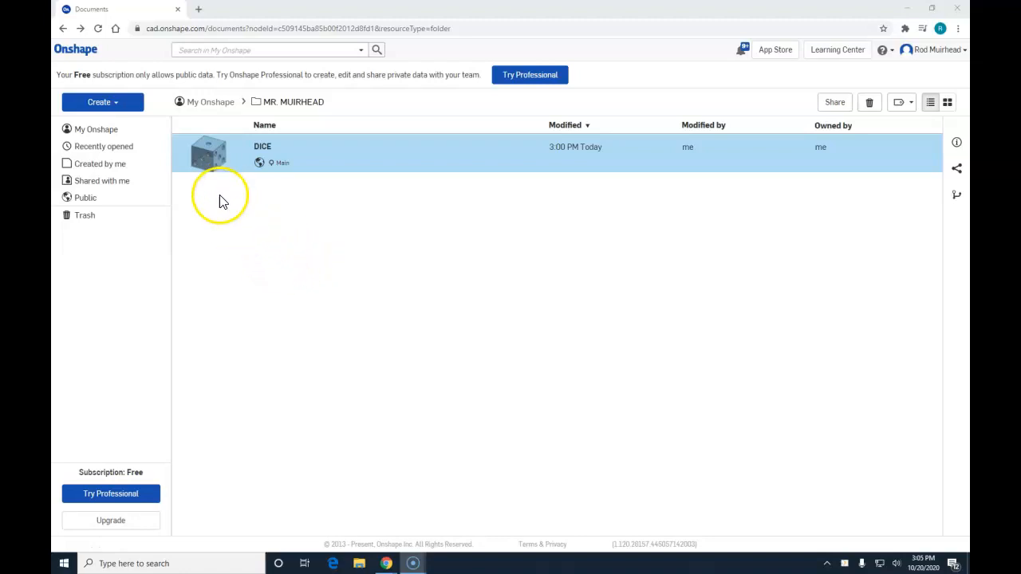
{"action": "mouse_move", "coordinate": [215, 163]}
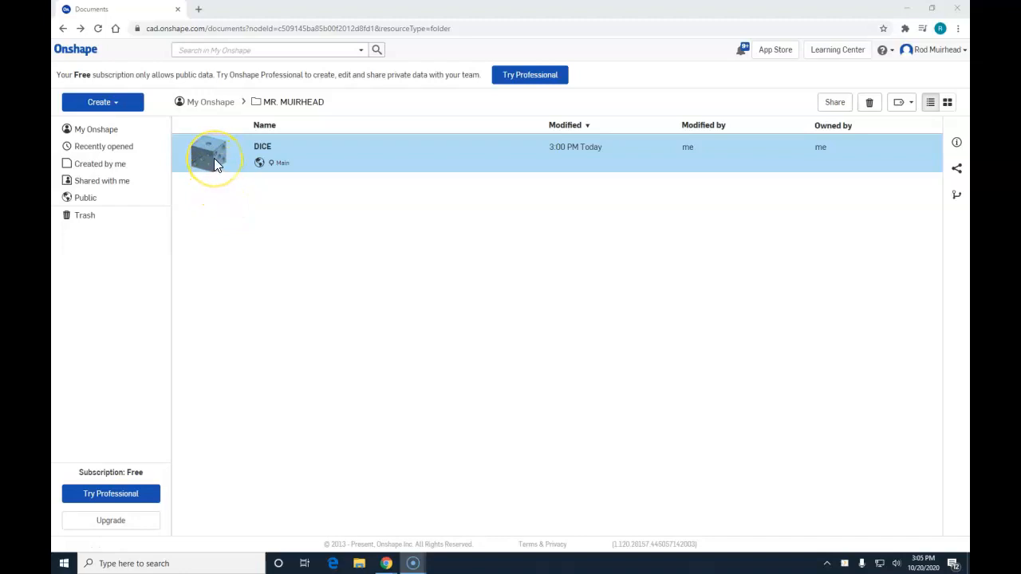
- Open the DICE document from the Documents page
{"action": "double_click", "coordinate": [214, 156]}
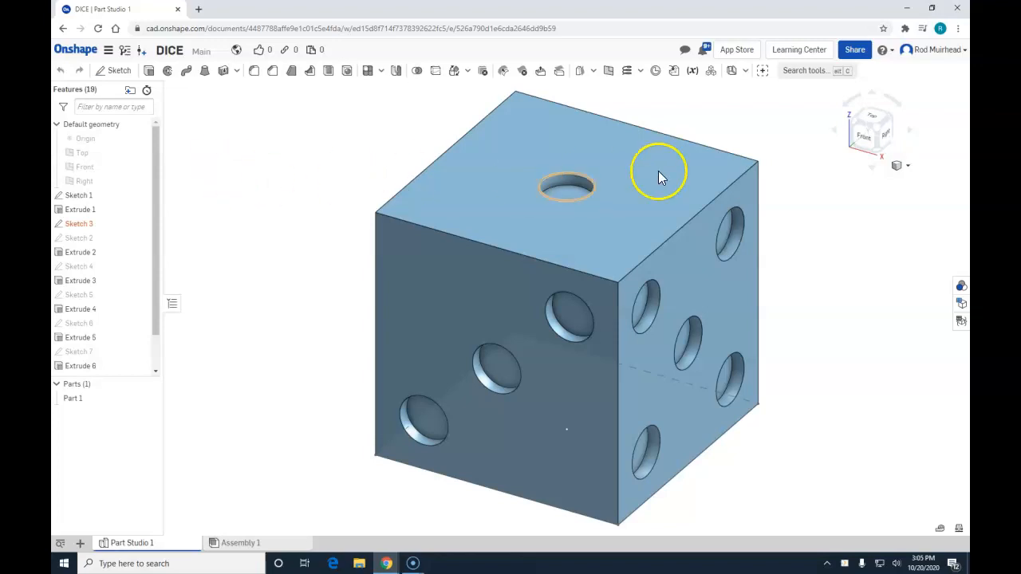
- Open the view cube's list of standard views and display modes
{"action": "left_click", "coordinate": [908, 166]}
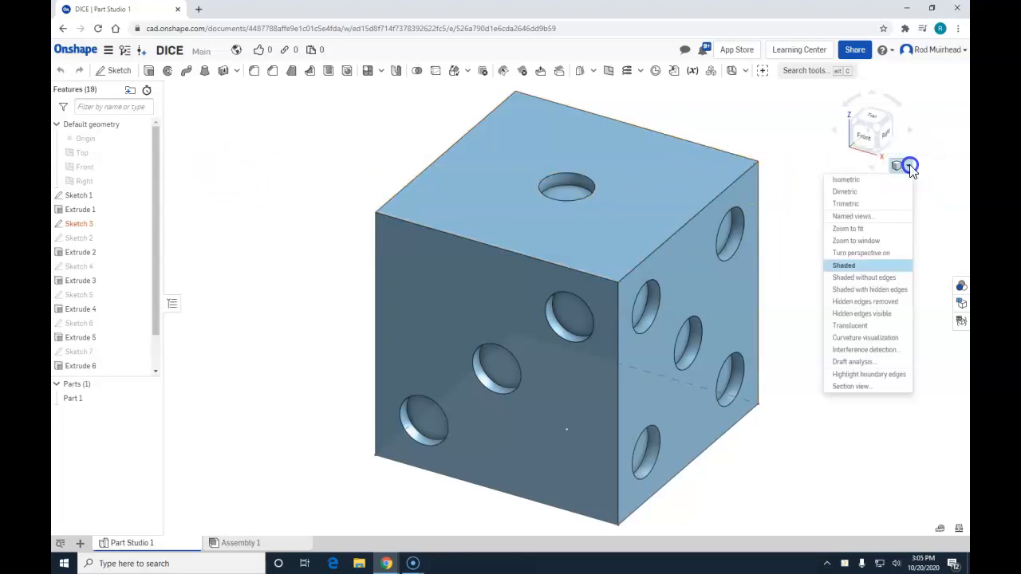
{"action": "mouse_move", "coordinate": [852, 179]}
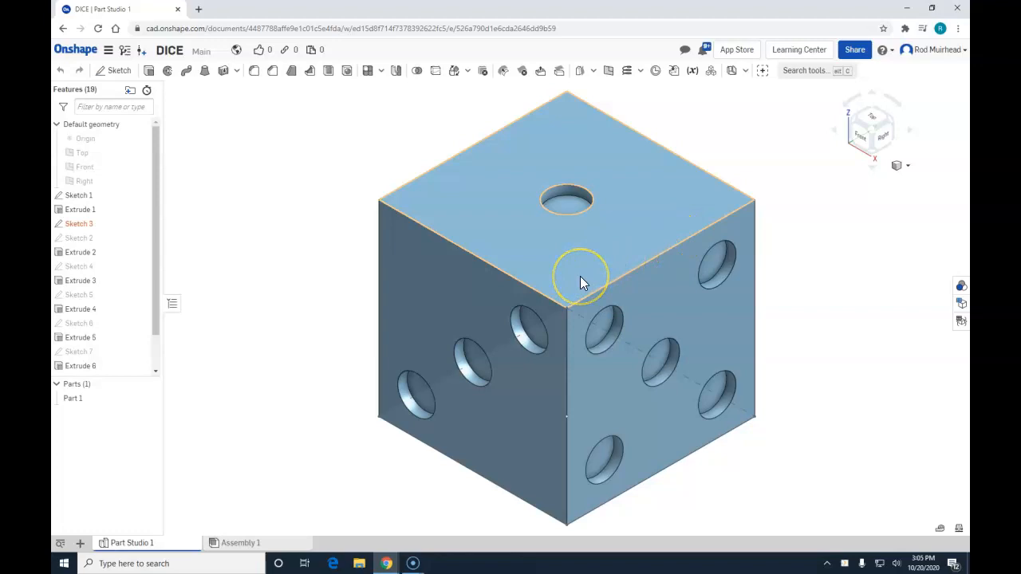
{"action": "mouse_move", "coordinate": [496, 276]}
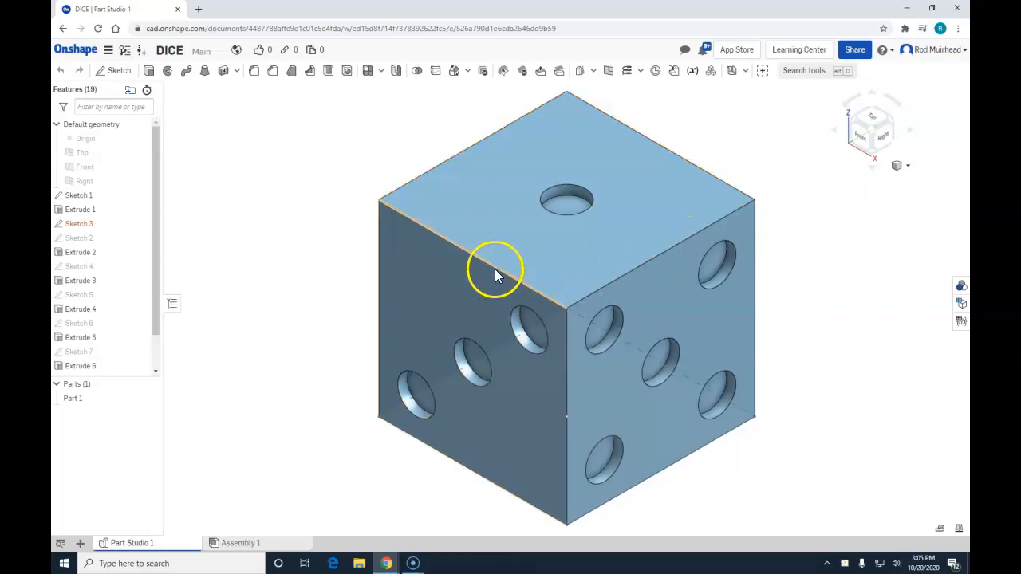
{"action": "mouse_move", "coordinate": [311, 298]}
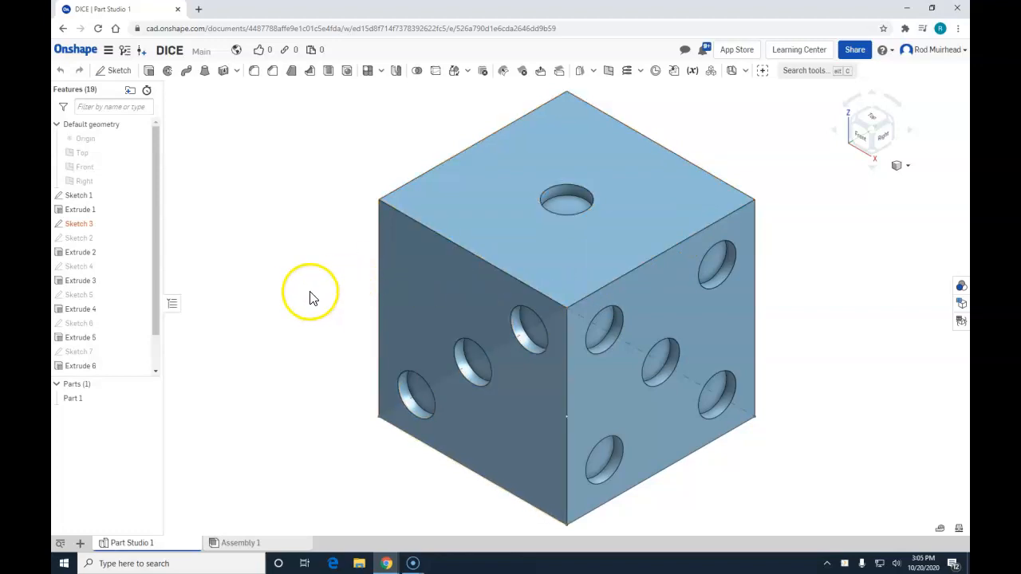
{"action": "mouse_move", "coordinate": [239, 96]}
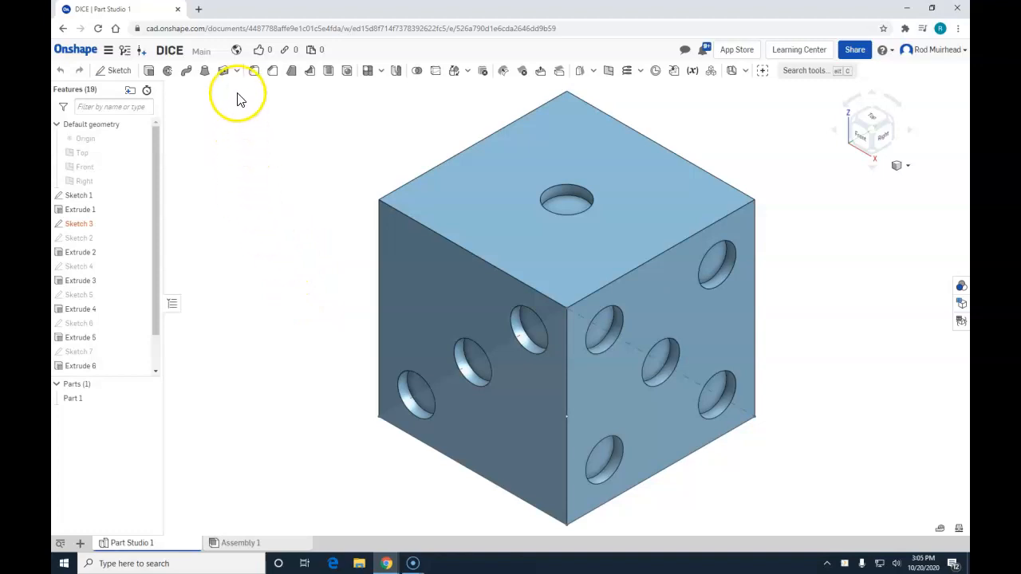
{"action": "mouse_move", "coordinate": [255, 72]}
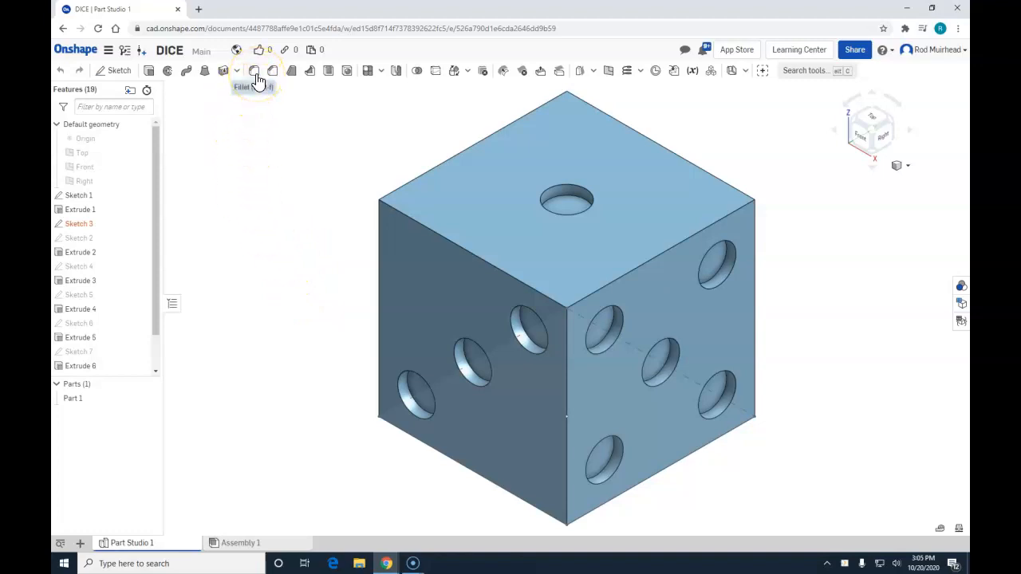
{"action": "mouse_move", "coordinate": [255, 72]}
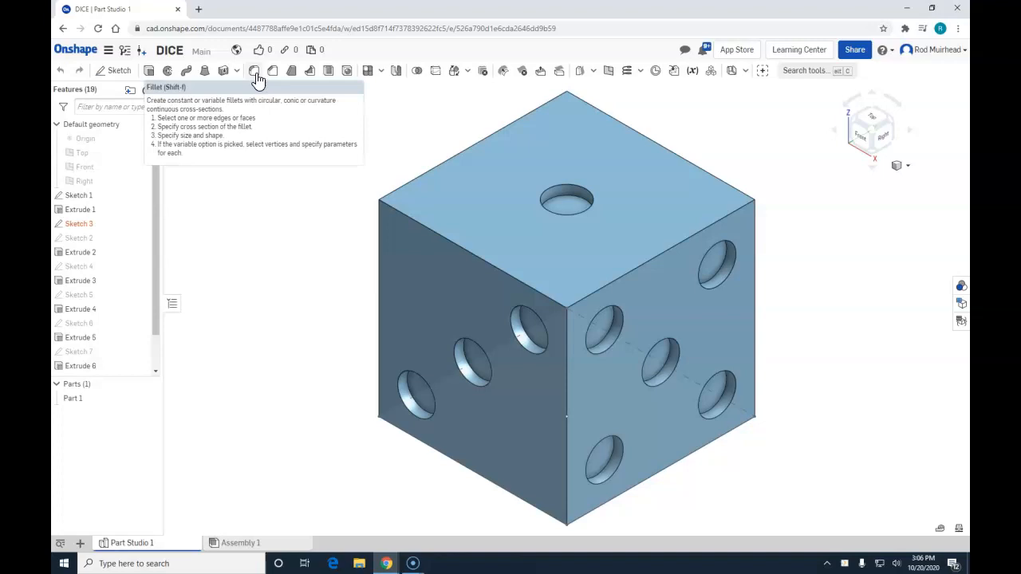
{"action": "left_click", "coordinate": [254, 71]}
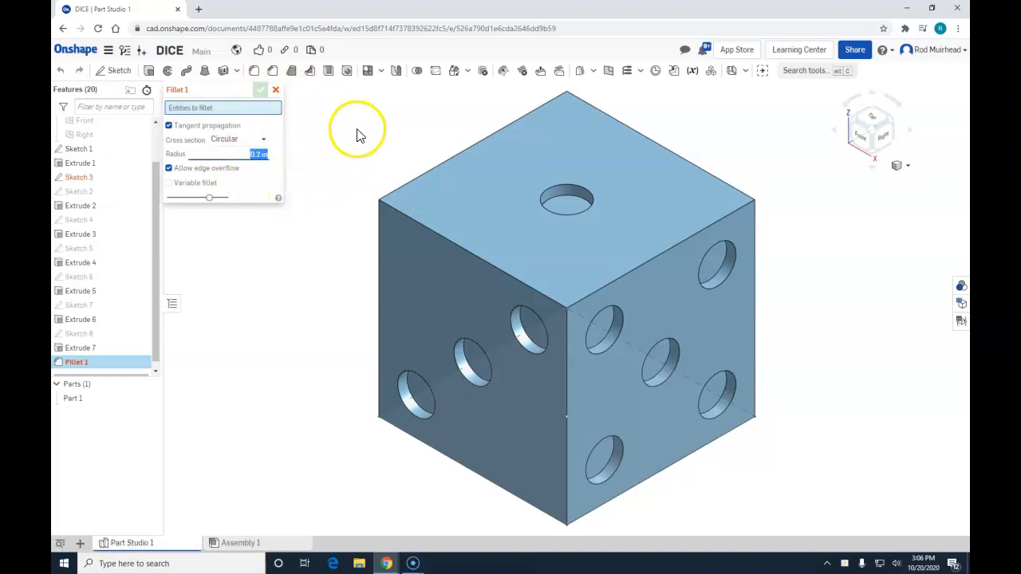
{"action": "mouse_move", "coordinate": [362, 123]}
{"action": "type", "text": ".01"}
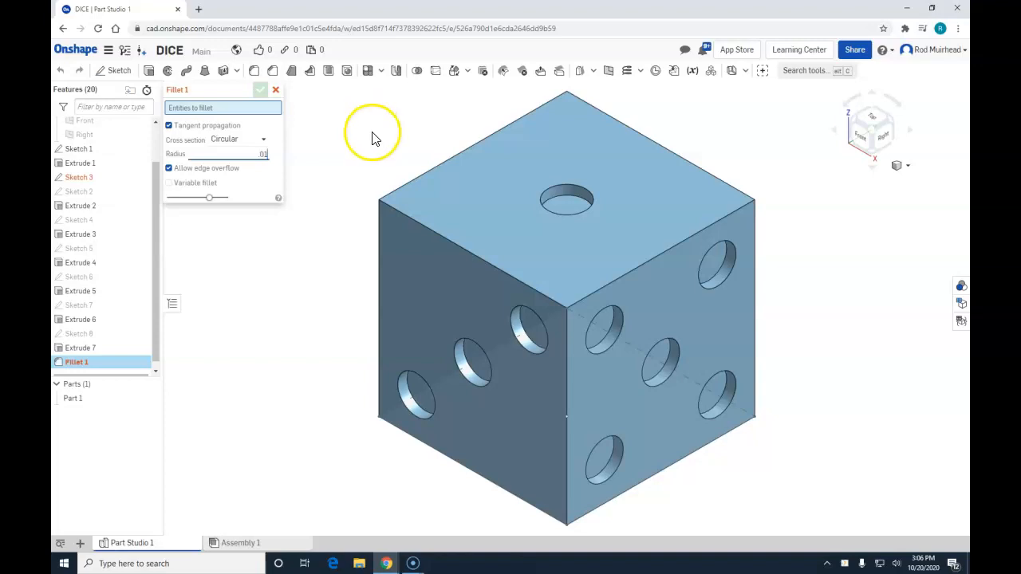
{"action": "left_click", "coordinate": [427, 232]}
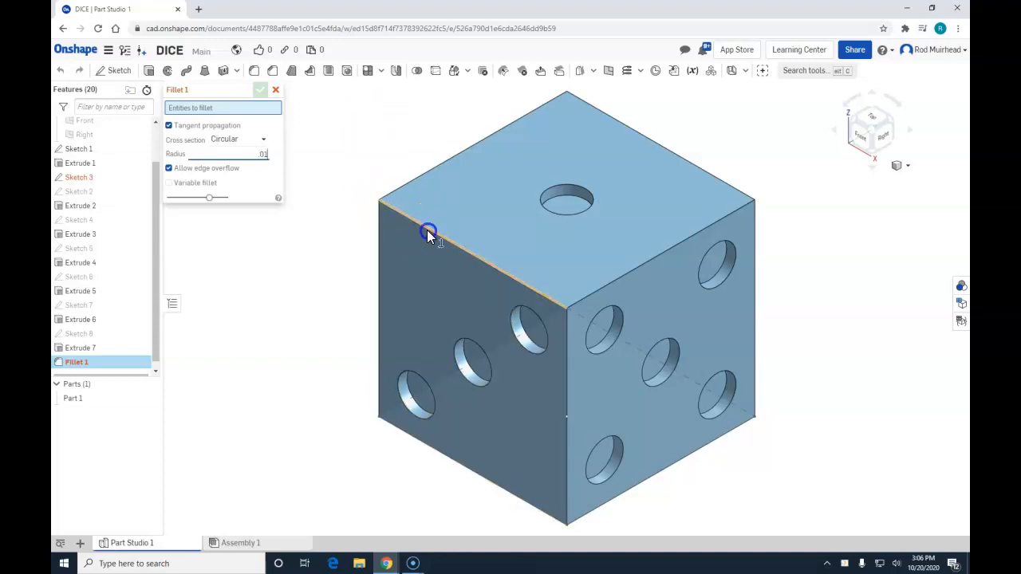
{"action": "left_click", "coordinate": [428, 232]}
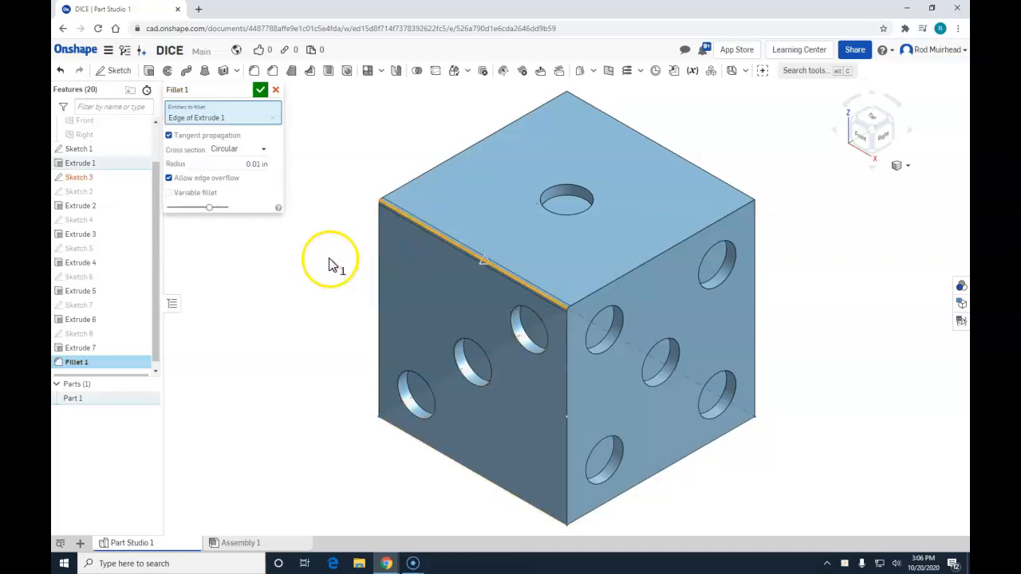
{"action": "mouse_move", "coordinate": [343, 270]}
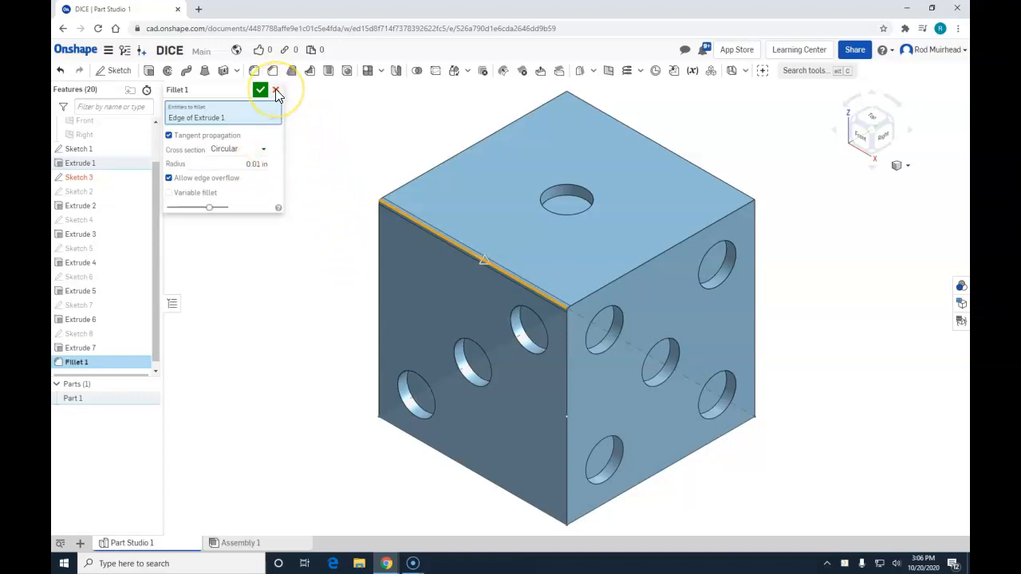
{"action": "left_click", "coordinate": [275, 91]}
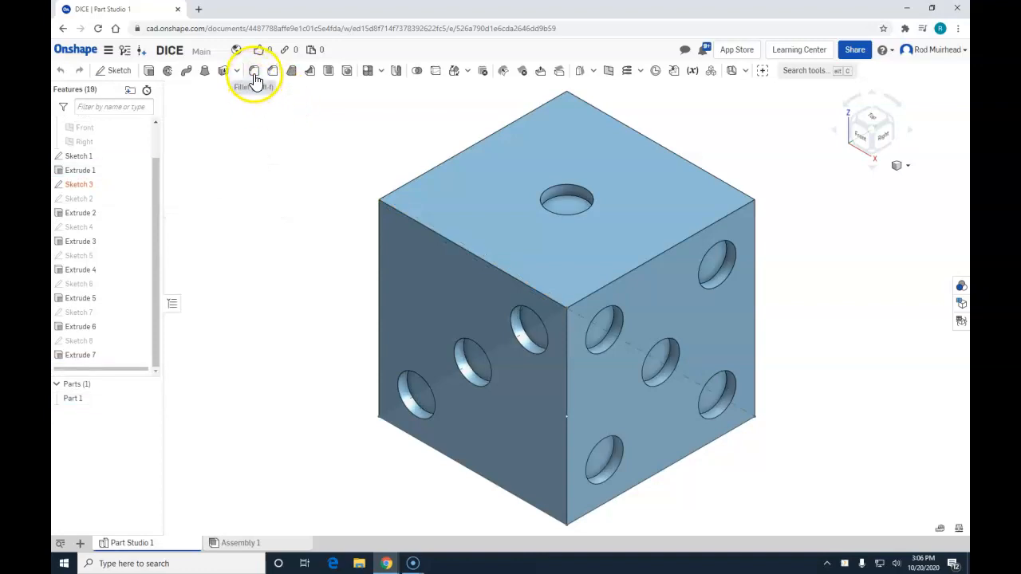
{"action": "left_click", "coordinate": [255, 71]}
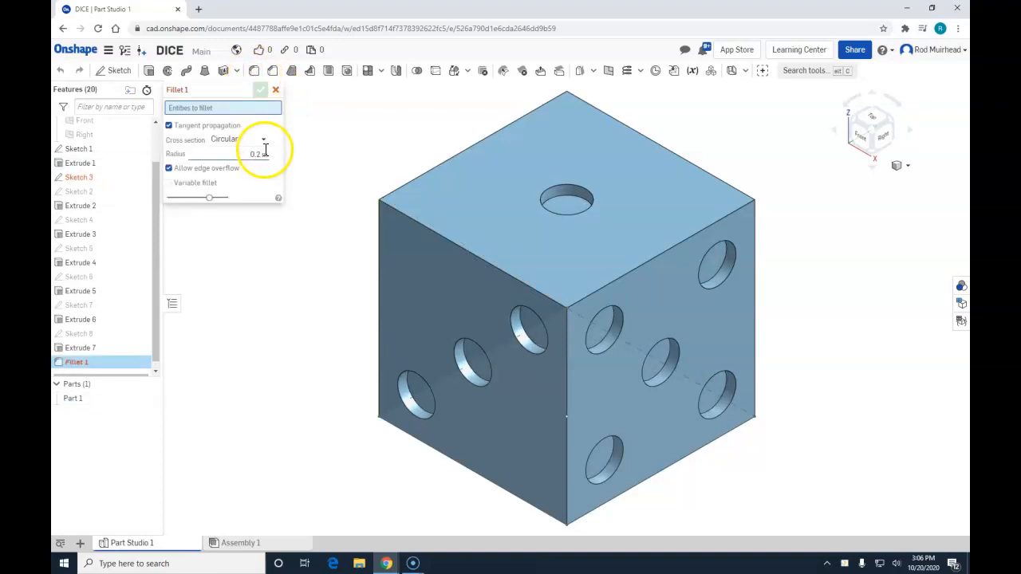
{"action": "left_click", "coordinate": [255, 153]}
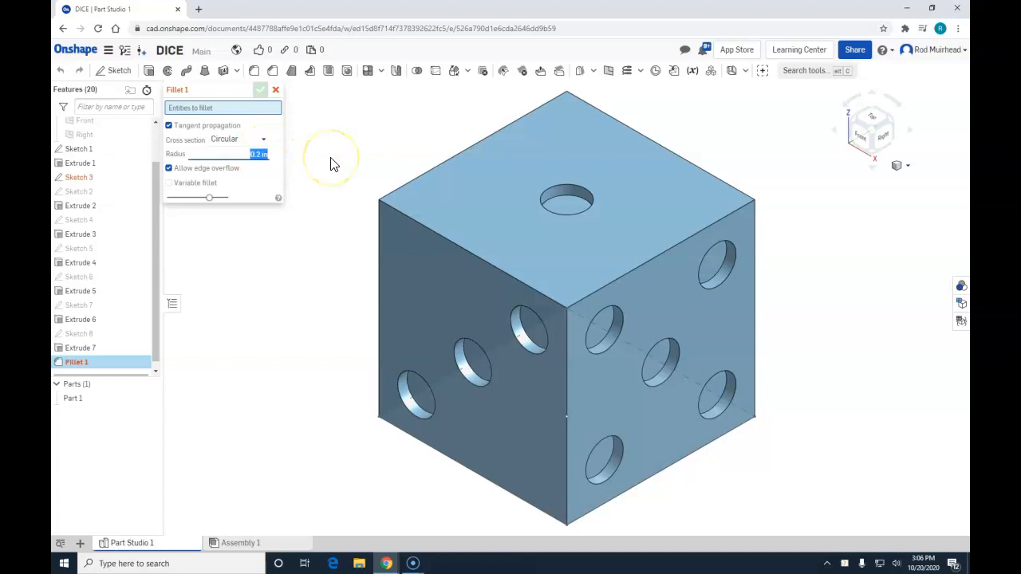
{"action": "type", "text": ".05"}
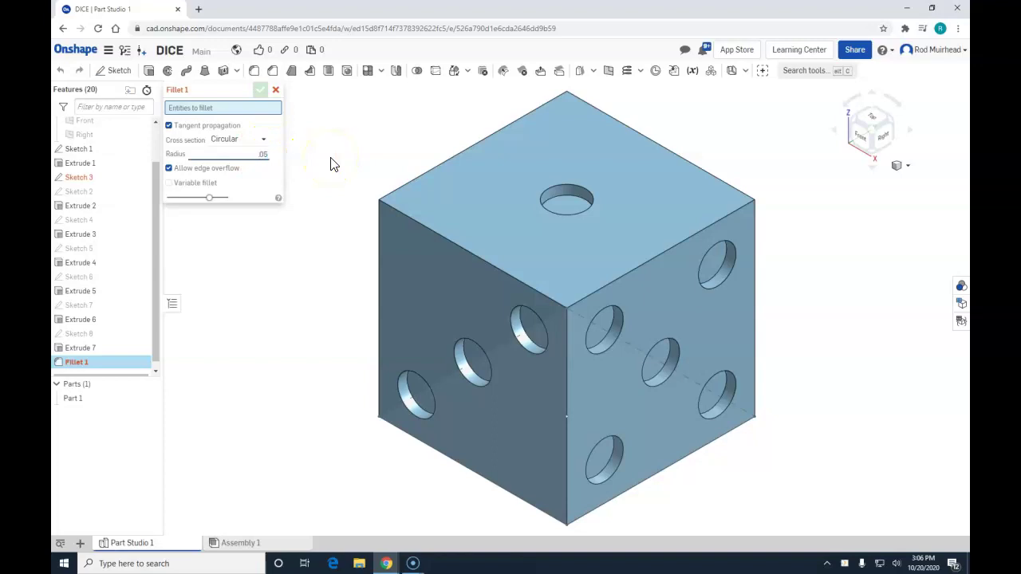
{"action": "mouse_move", "coordinate": [483, 266]}
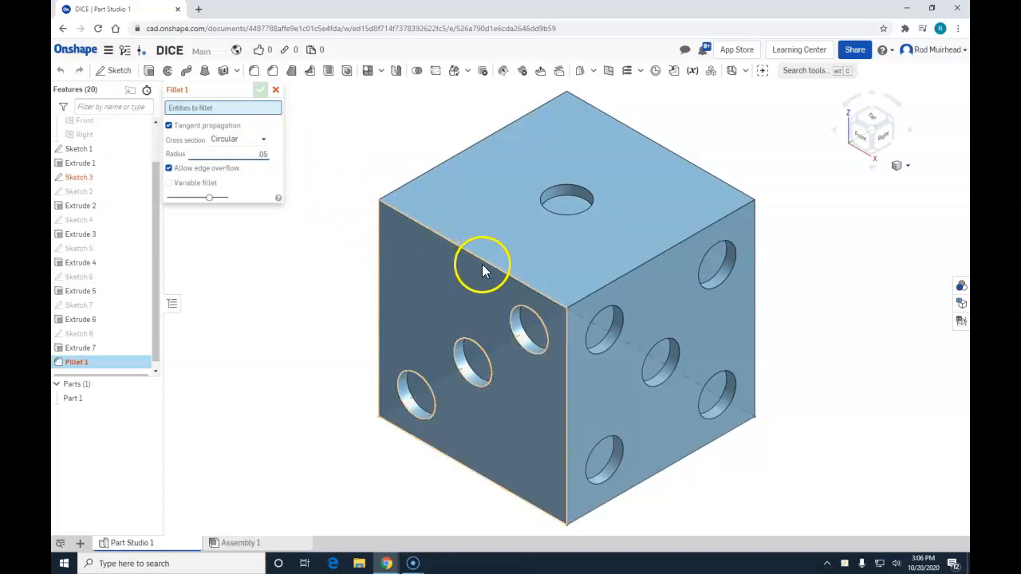
{"action": "left_click", "coordinate": [489, 264]}
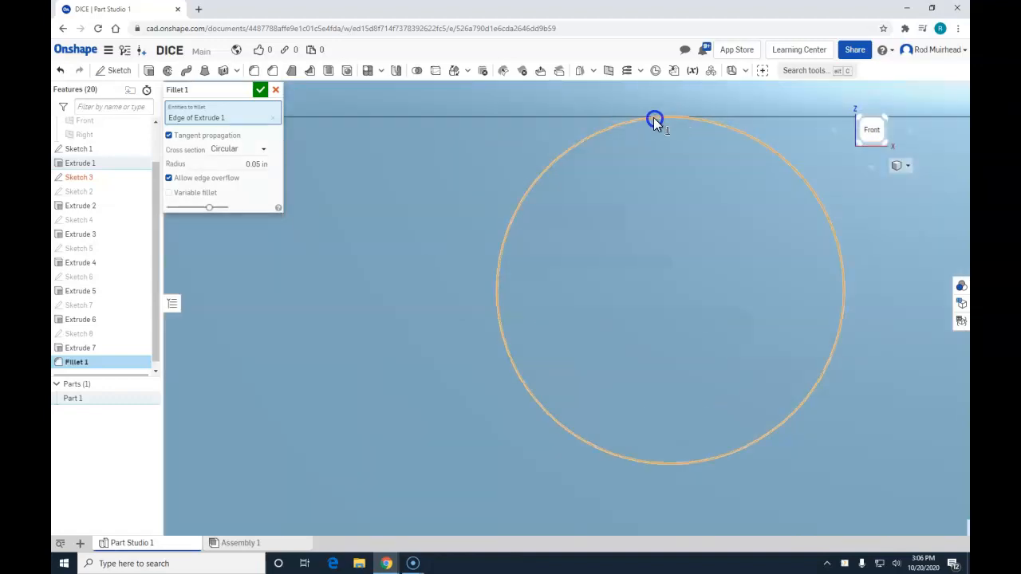
{"action": "mouse_move", "coordinate": [678, 124]}
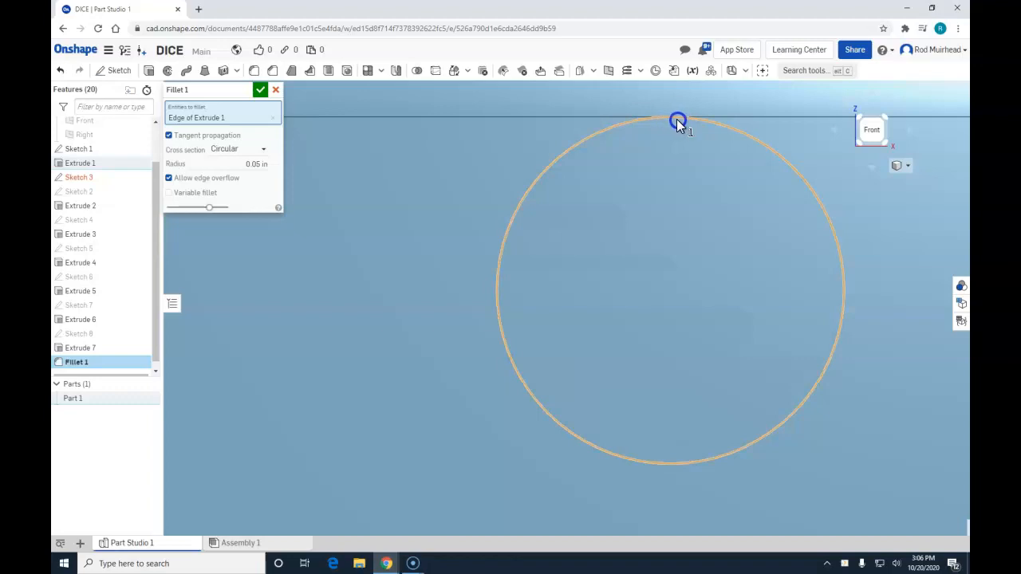
{"action": "mouse_move", "coordinate": [682, 118]}
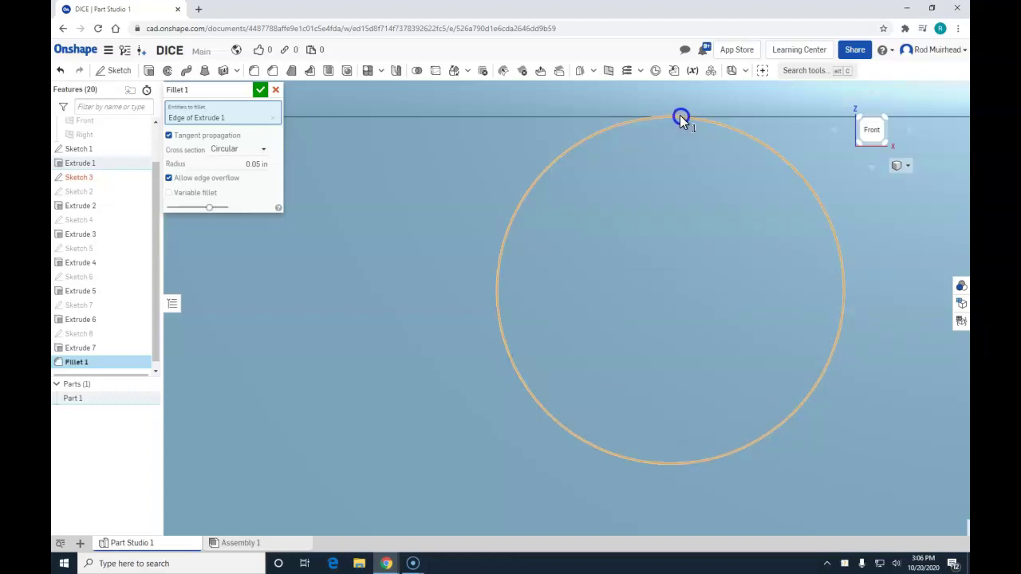
{"action": "mouse_move", "coordinate": [463, 150]}
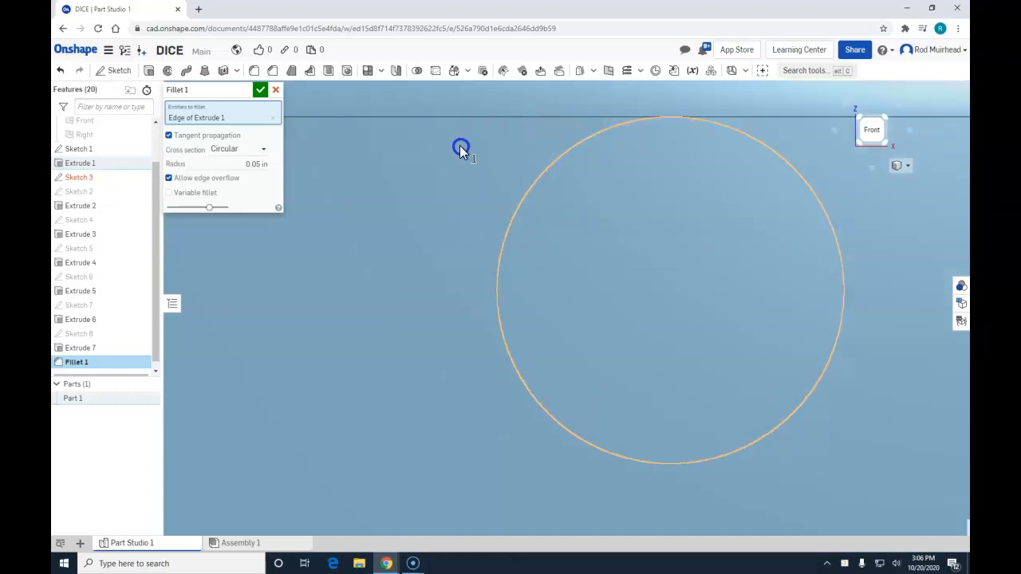
{"action": "left_click", "coordinate": [276, 90]}
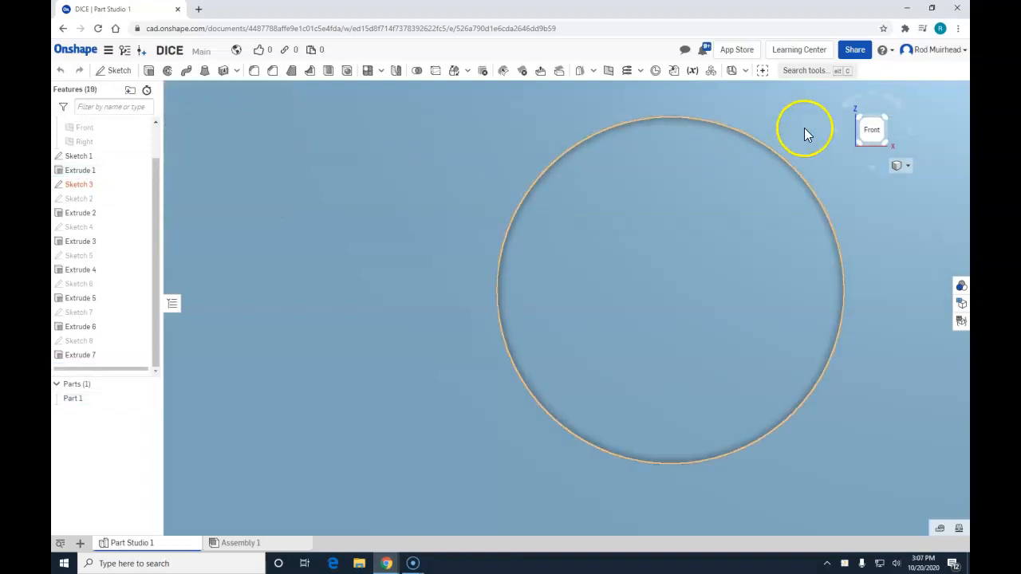
{"action": "left_click", "coordinate": [900, 165]}
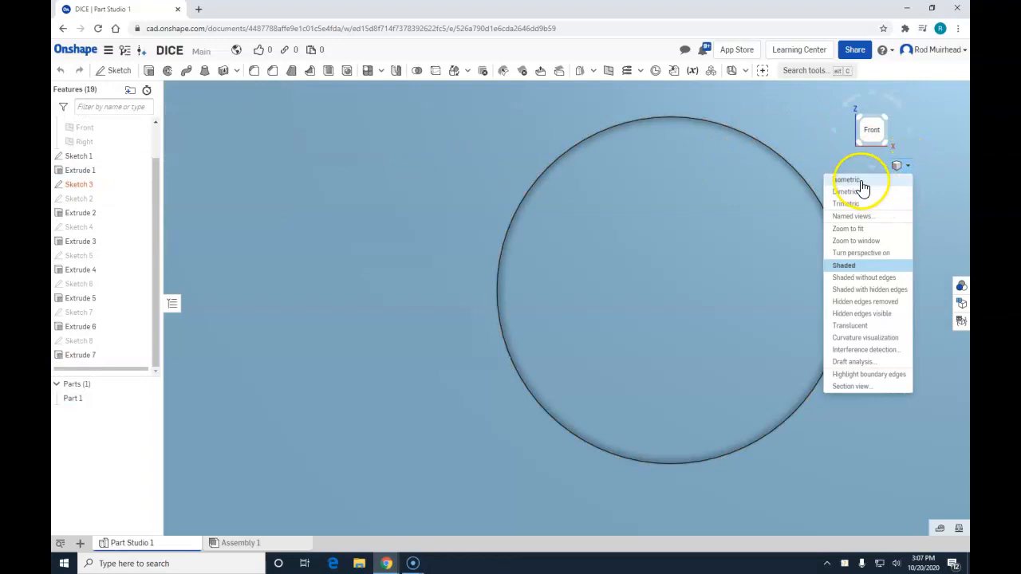
{"action": "left_click", "coordinate": [849, 179]}
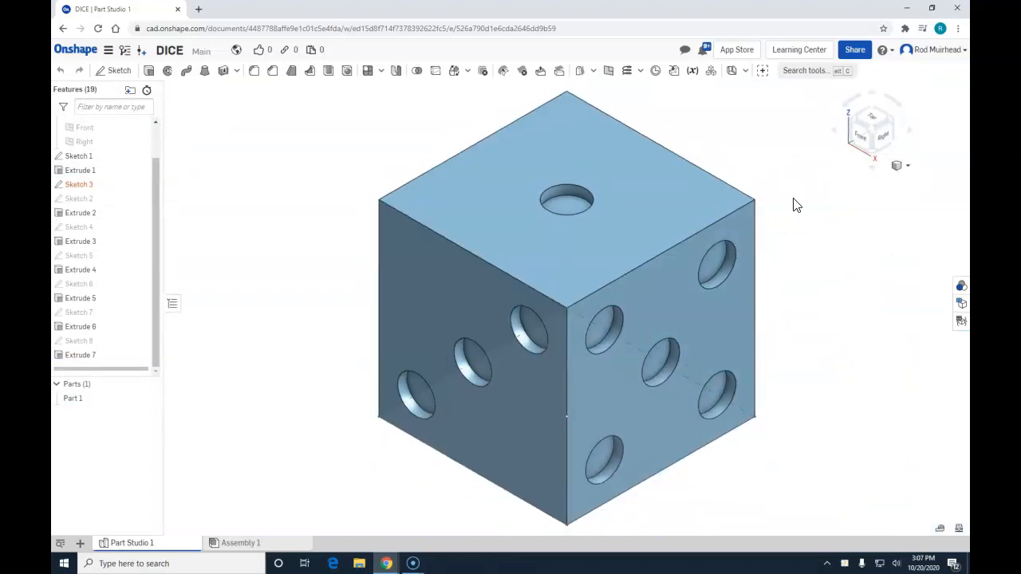
{"action": "mouse_move", "coordinate": [841, 192]}
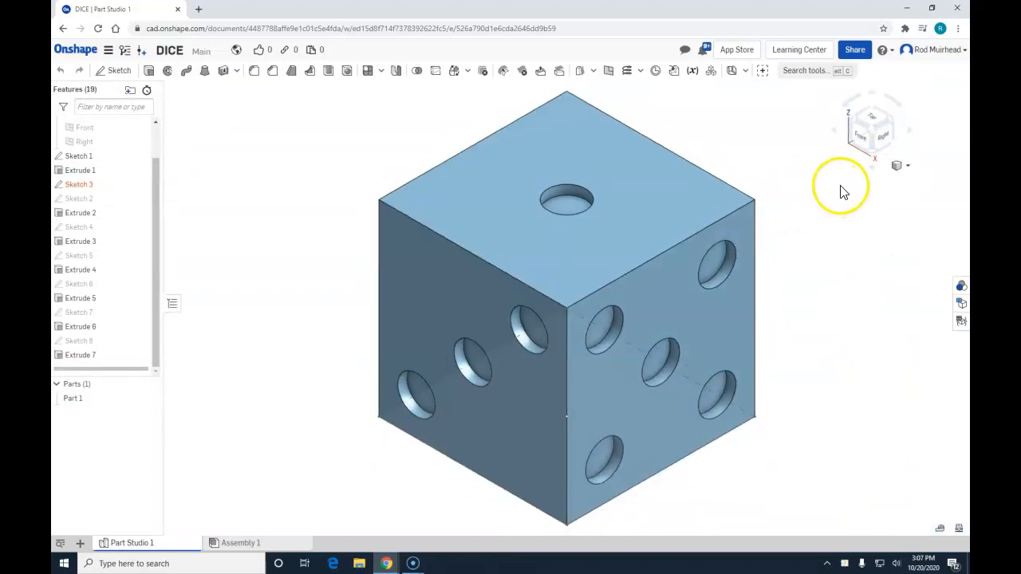
{"action": "left_click_drag", "start_coordinate": [841, 191], "coordinate": [877, 156]}
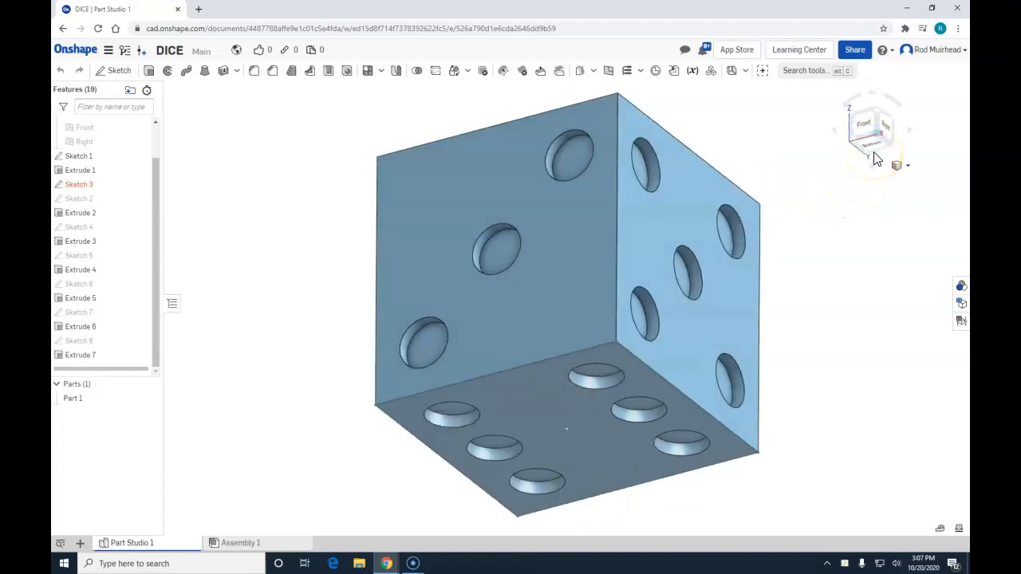
{"action": "left_click", "coordinate": [872, 140]}
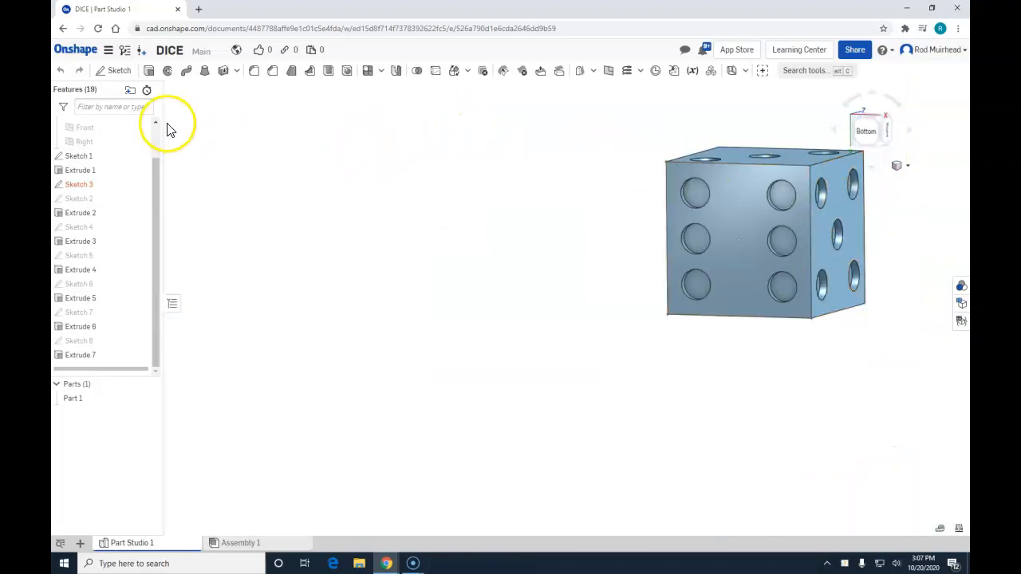
{"action": "mouse_move", "coordinate": [254, 71]}
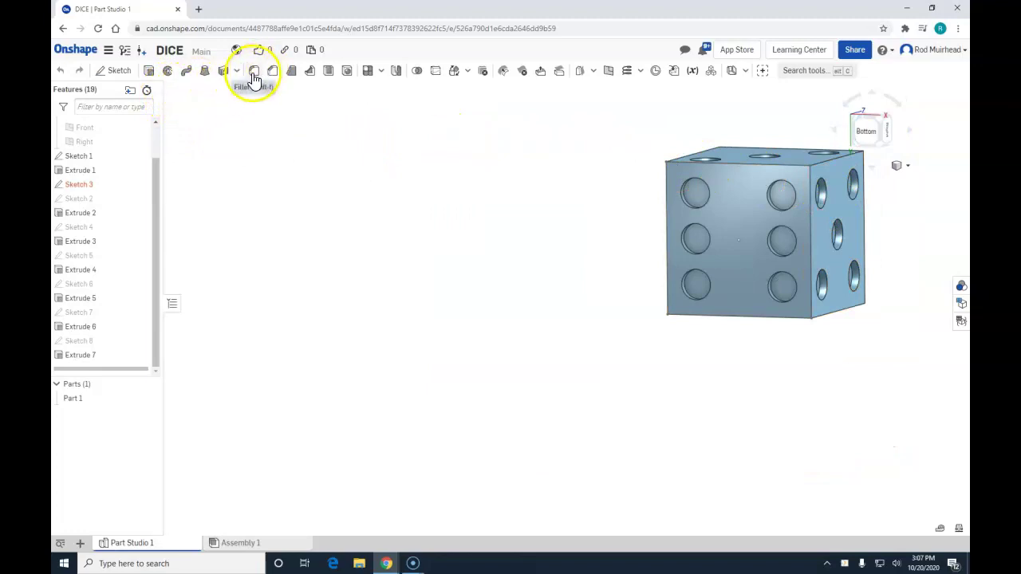
{"action": "left_click", "coordinate": [254, 71]}
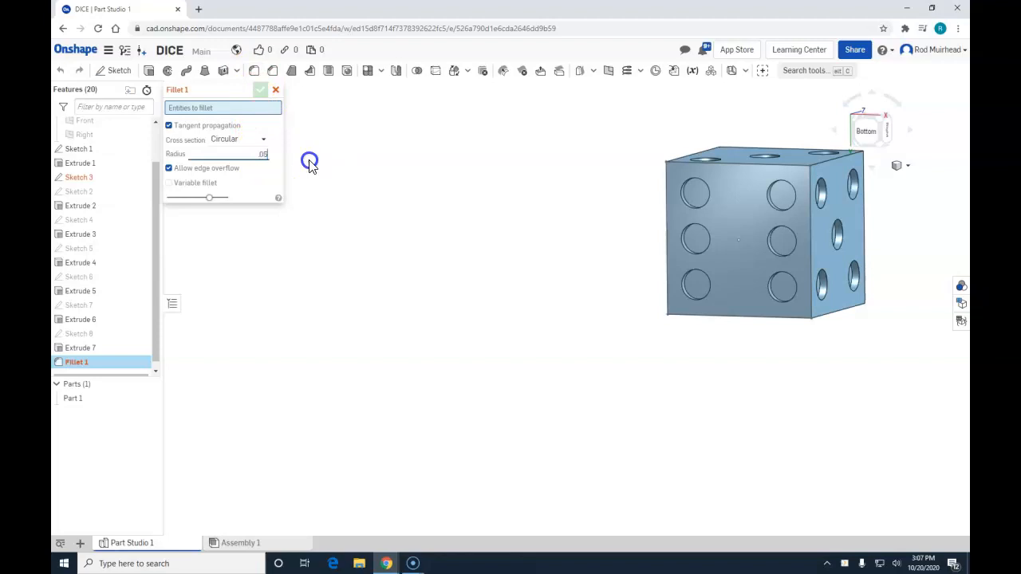
{"action": "left_click", "coordinate": [759, 237]}
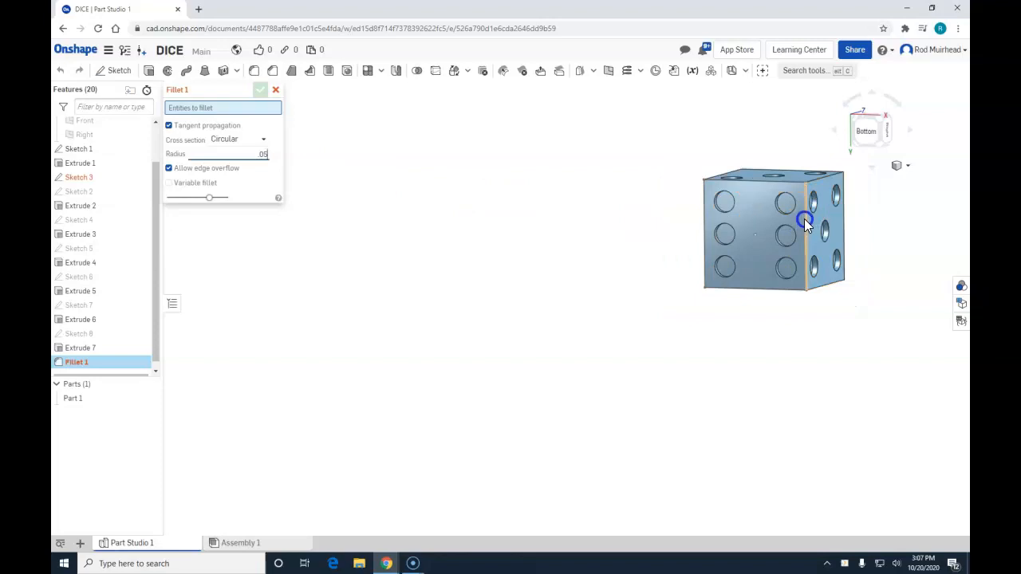
{"action": "left_click", "coordinate": [805, 222]}
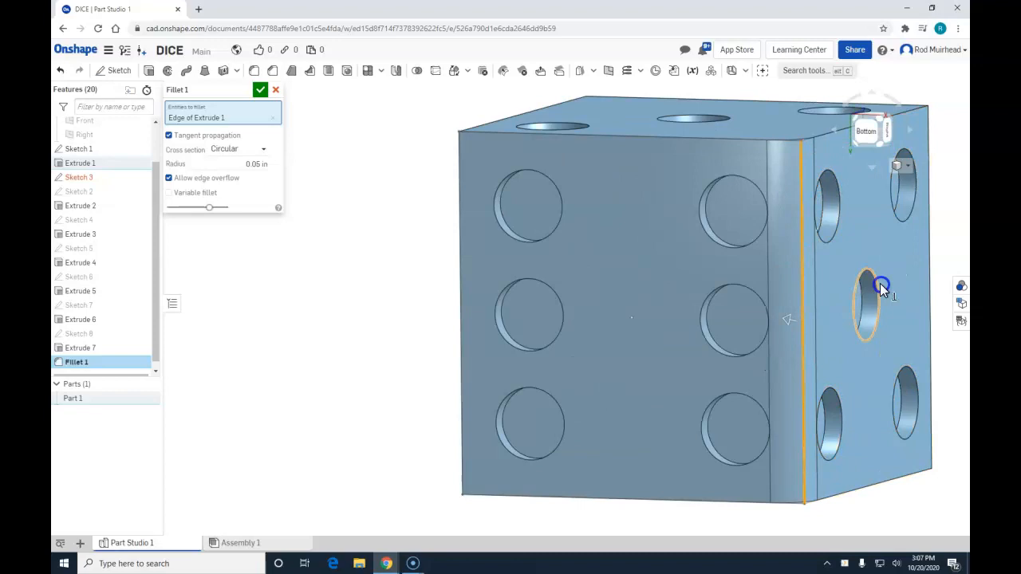
{"action": "left_click", "coordinate": [876, 142]}
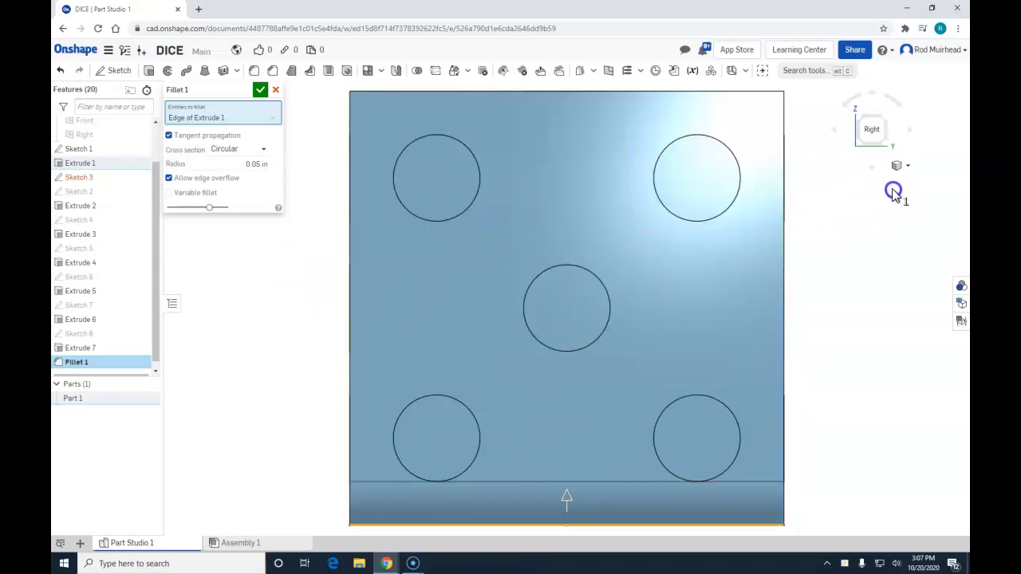
{"action": "mouse_move", "coordinate": [906, 170]}
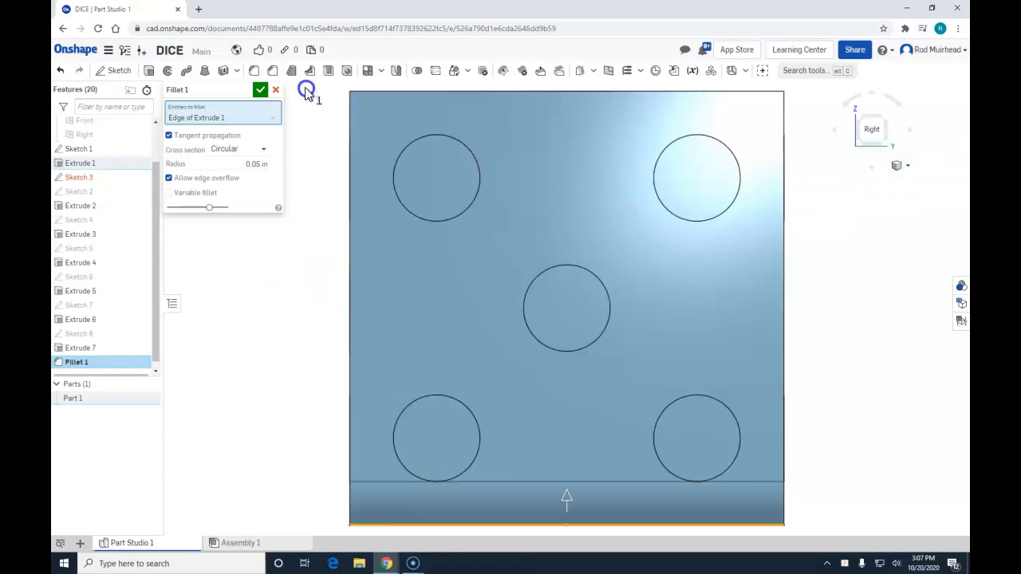
{"action": "left_click", "coordinate": [275, 90]}
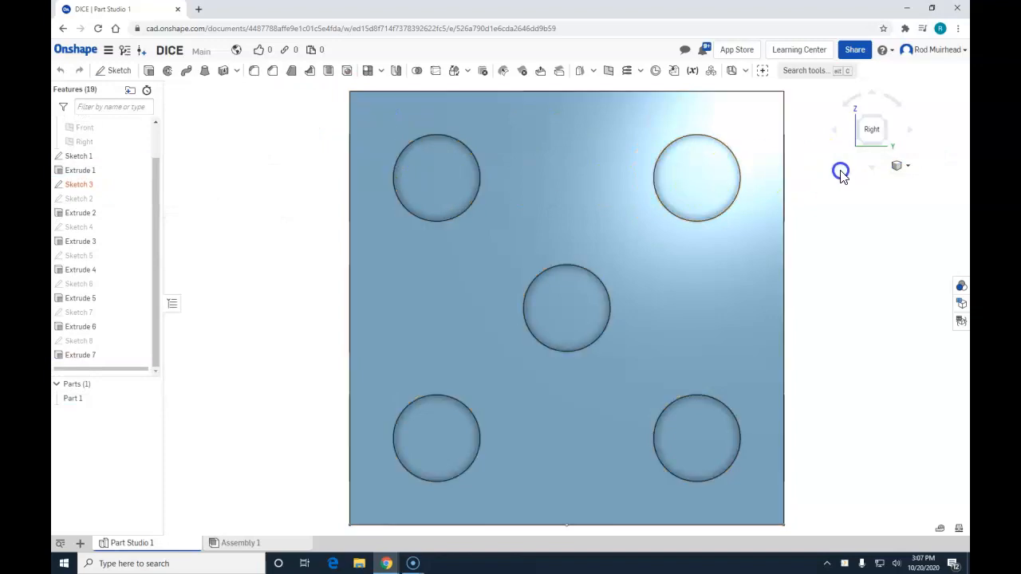
- Switch the dice to the standard Isometric view from the view cube dropdown
{"action": "left_click", "coordinate": [907, 166]}
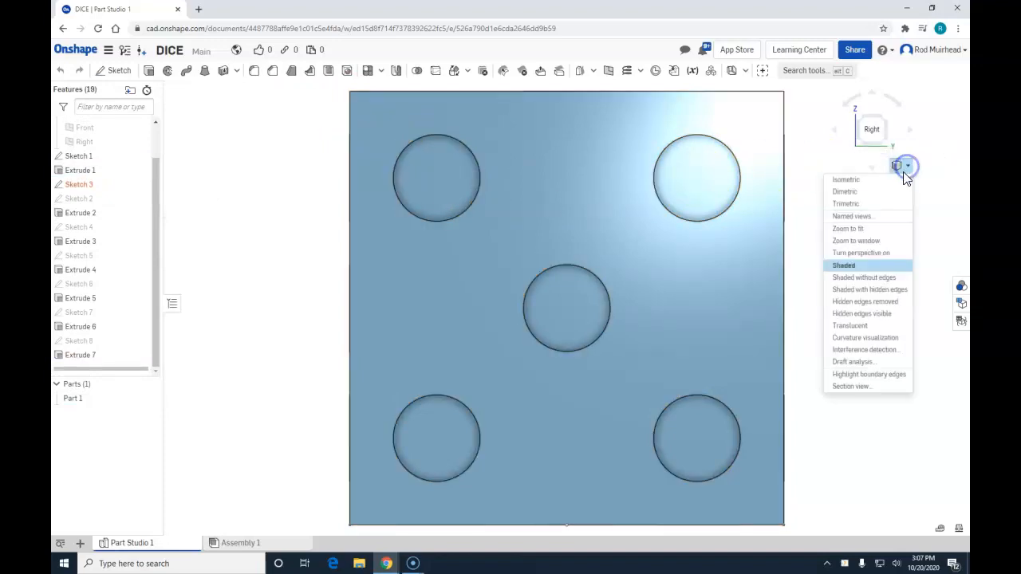
{"action": "left_click", "coordinate": [846, 180]}
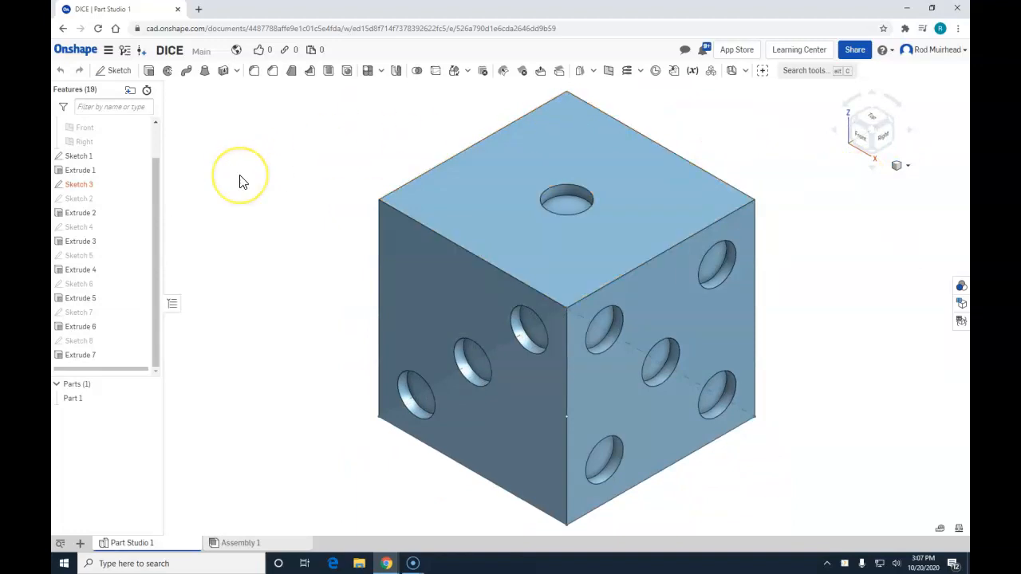
{"action": "mouse_move", "coordinate": [225, 154]}
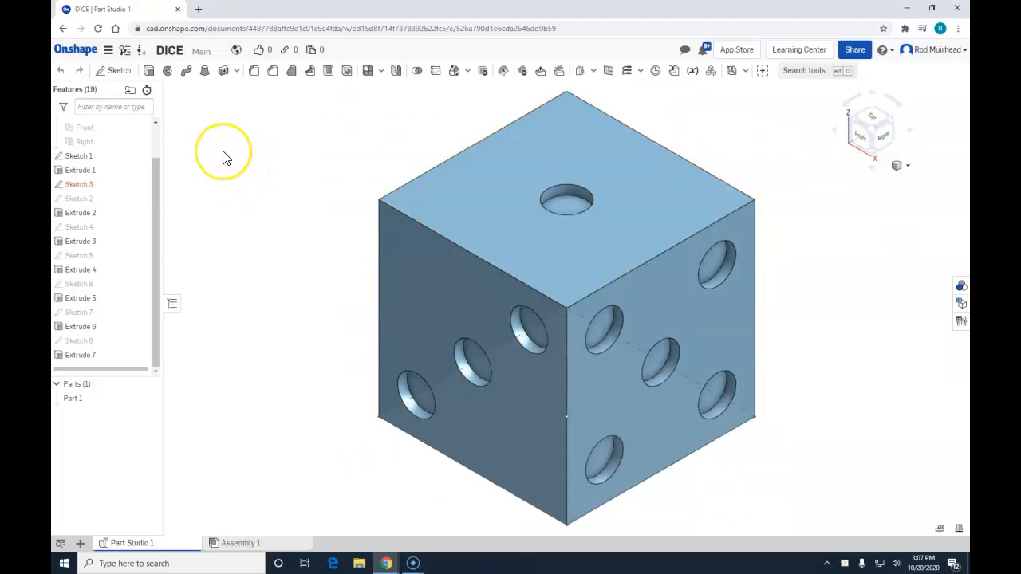
{"action": "mouse_move", "coordinate": [226, 157]}
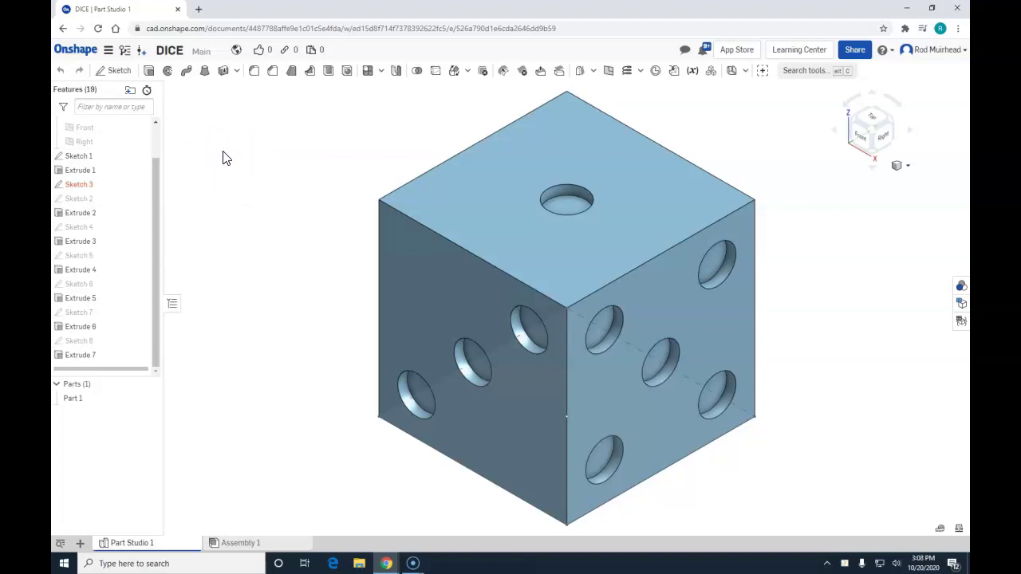
{"action": "mouse_move", "coordinate": [264, 169]}
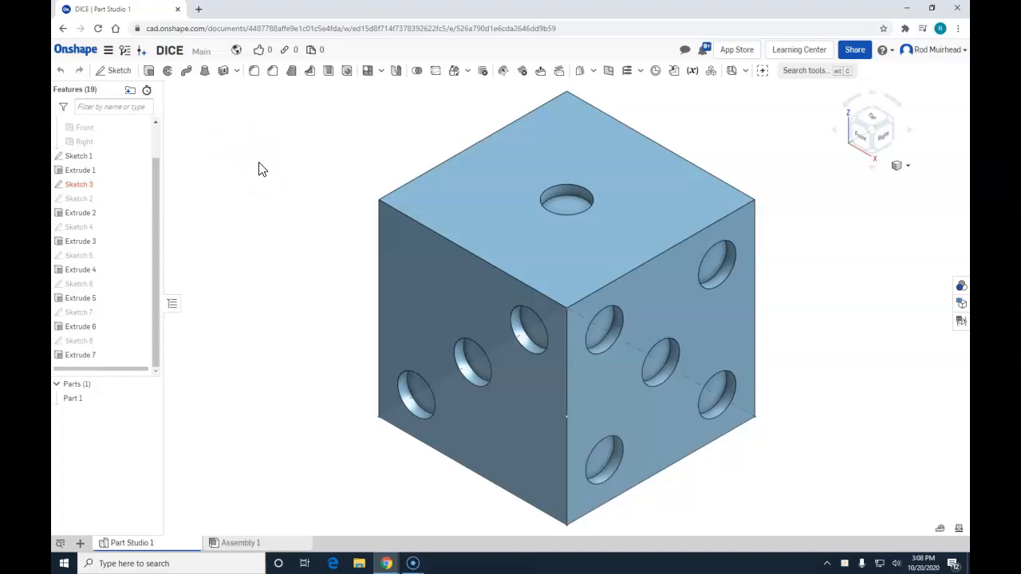
{"action": "left_click", "coordinate": [259, 153]}
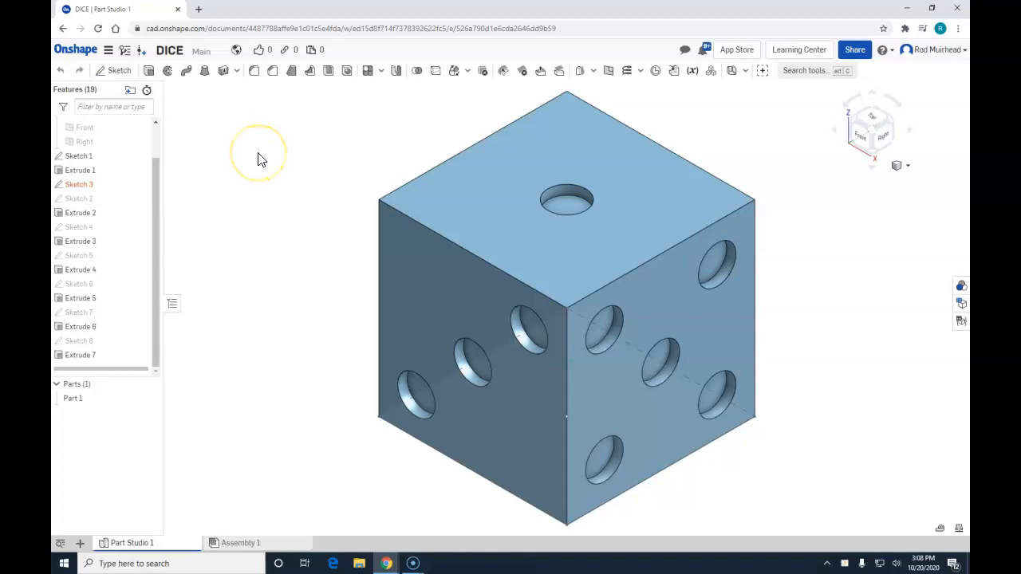
{"action": "mouse_move", "coordinate": [265, 131]}
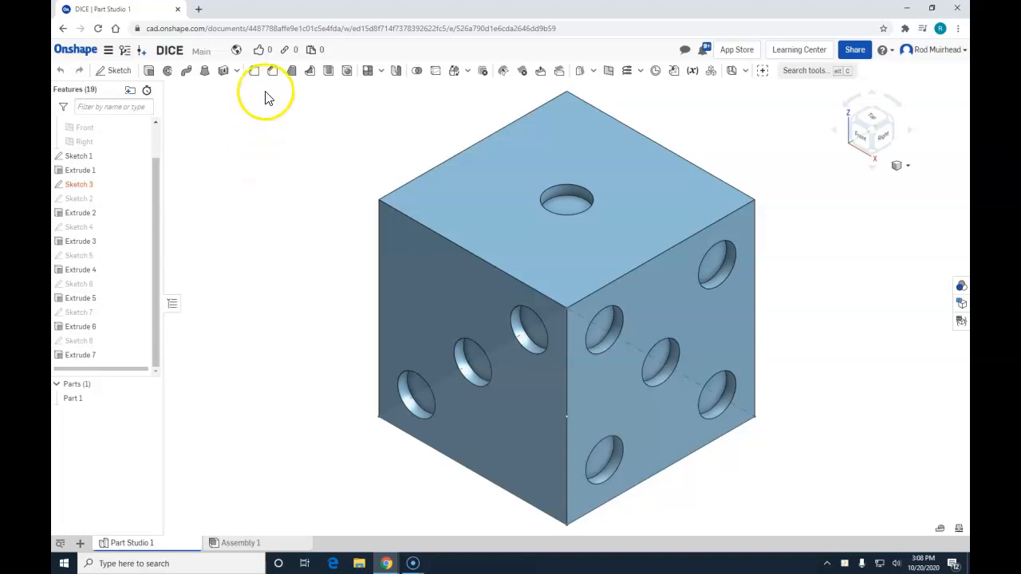
- Start a 0.03 in fillet on the front vertical edge, orbiting to reach hidden edges
{"action": "left_click", "coordinate": [254, 71]}
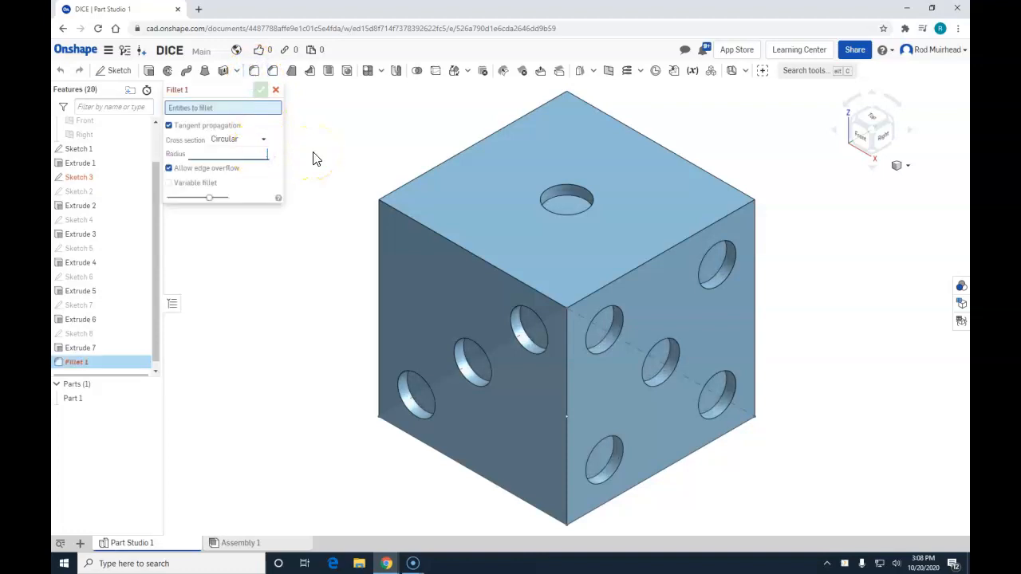
{"action": "type", "text": ".03 in"}
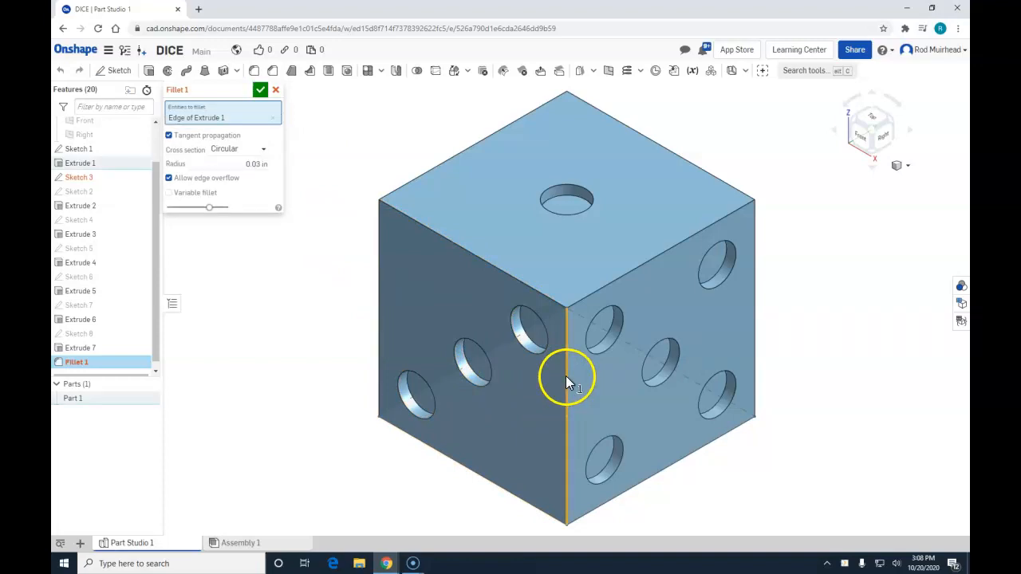
{"action": "left_click", "coordinate": [566, 381]}
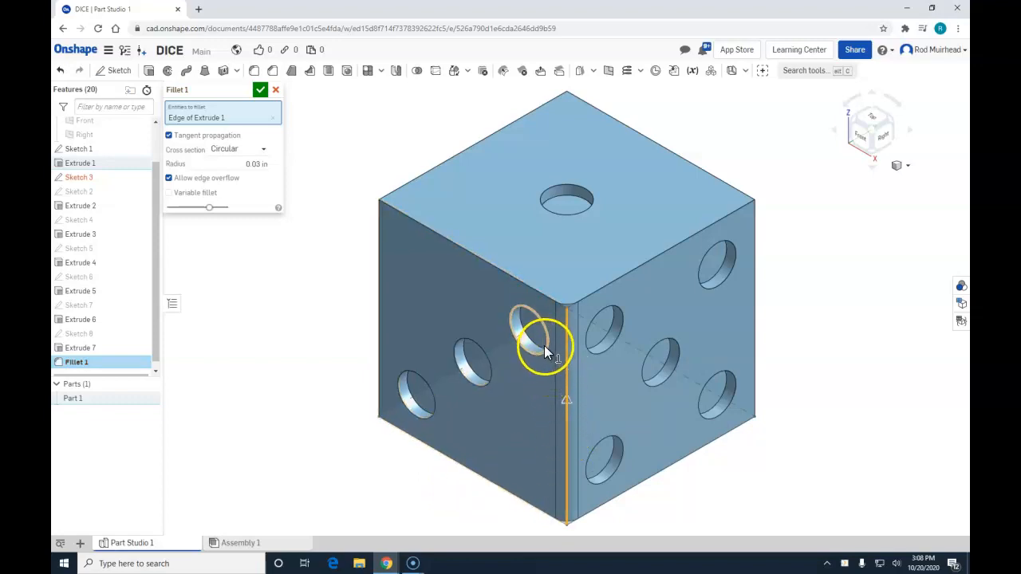
{"action": "mouse_move", "coordinate": [402, 418]}
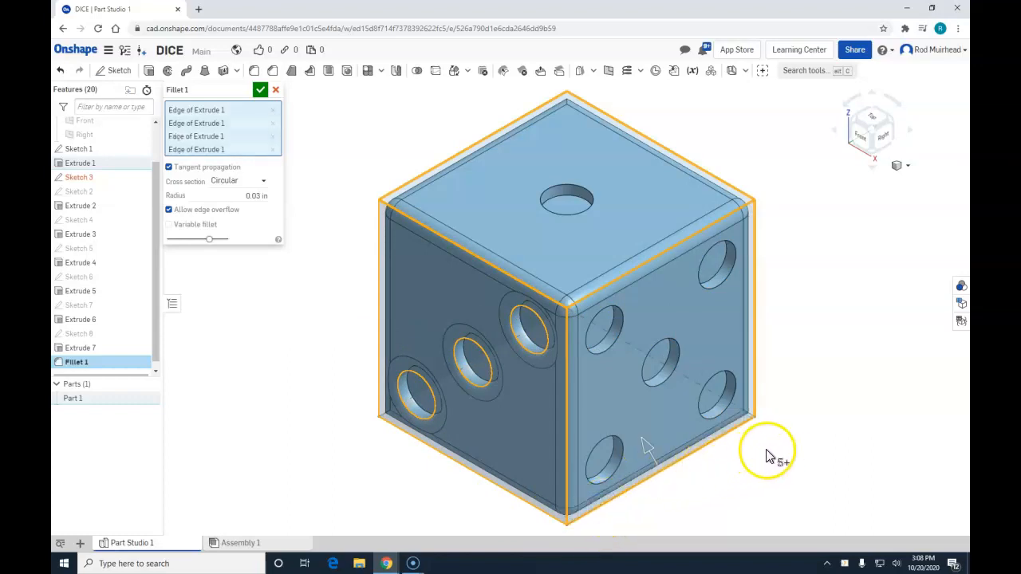
{"action": "left_click_drag", "start_coordinate": [765, 451], "coordinate": [732, 307]}
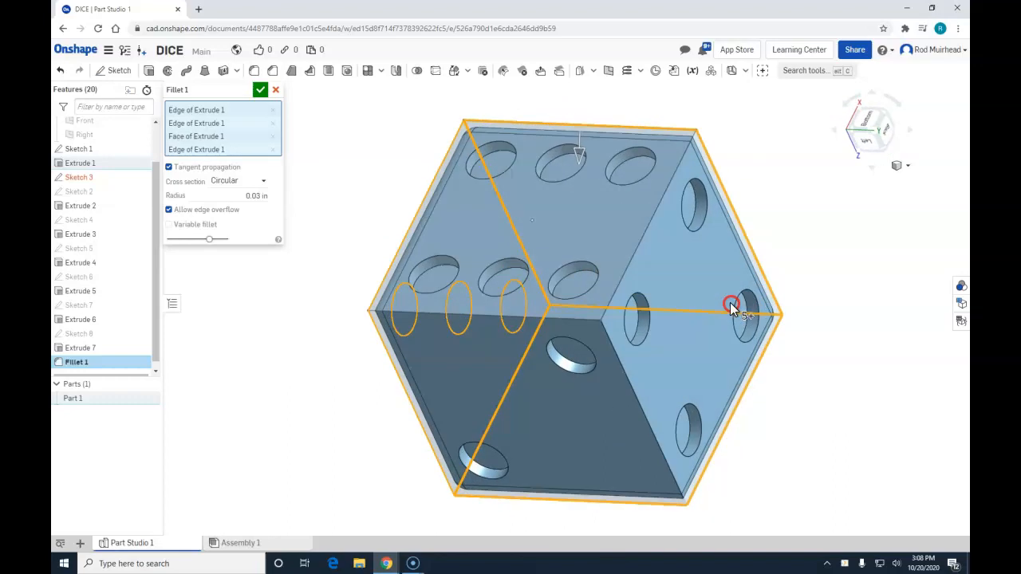
{"action": "left_click_drag", "start_coordinate": [732, 305], "coordinate": [715, 311]}
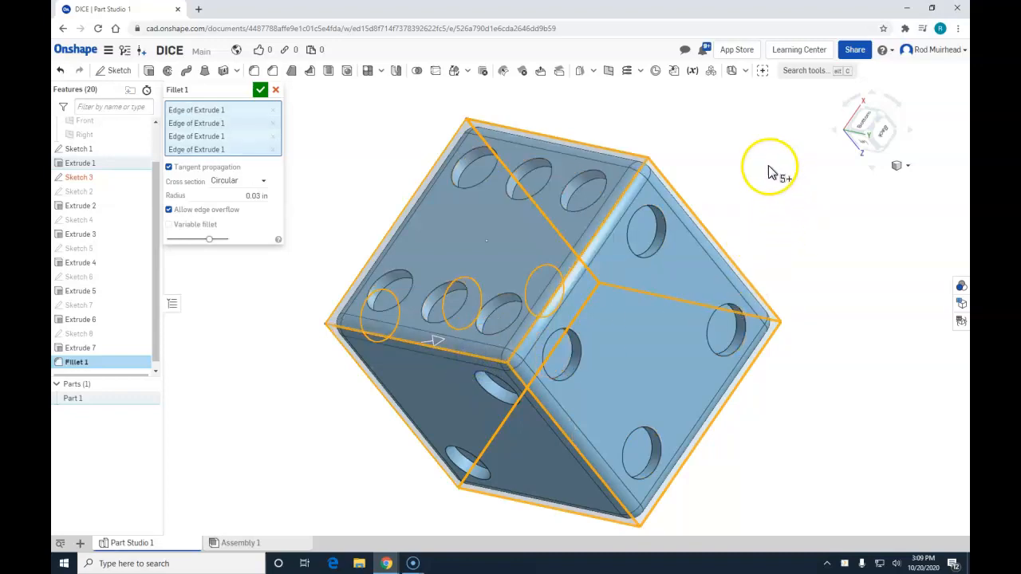
{"action": "left_click_drag", "start_coordinate": [770, 168], "coordinate": [838, 232]}
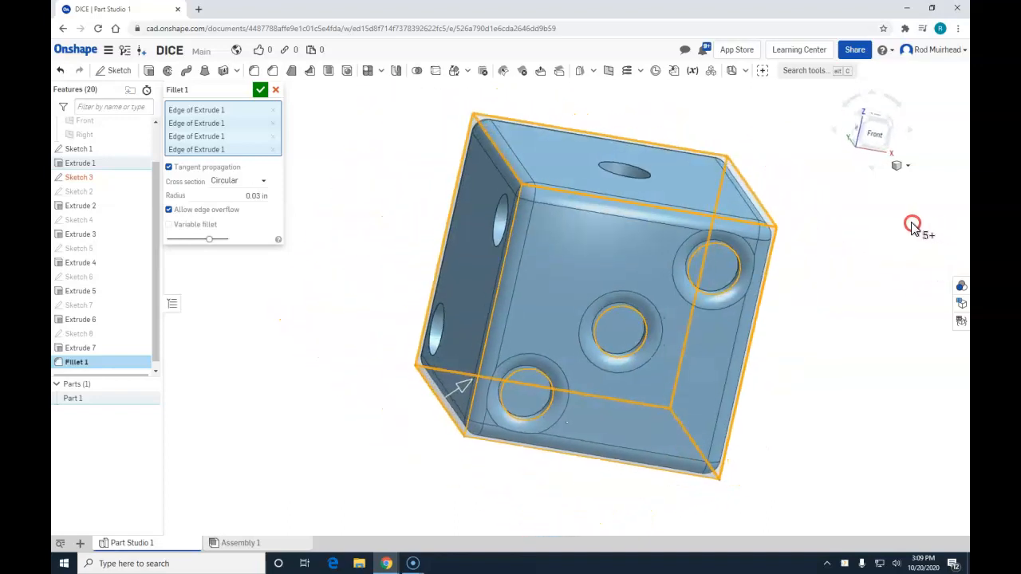
{"action": "left_click", "coordinate": [906, 166]}
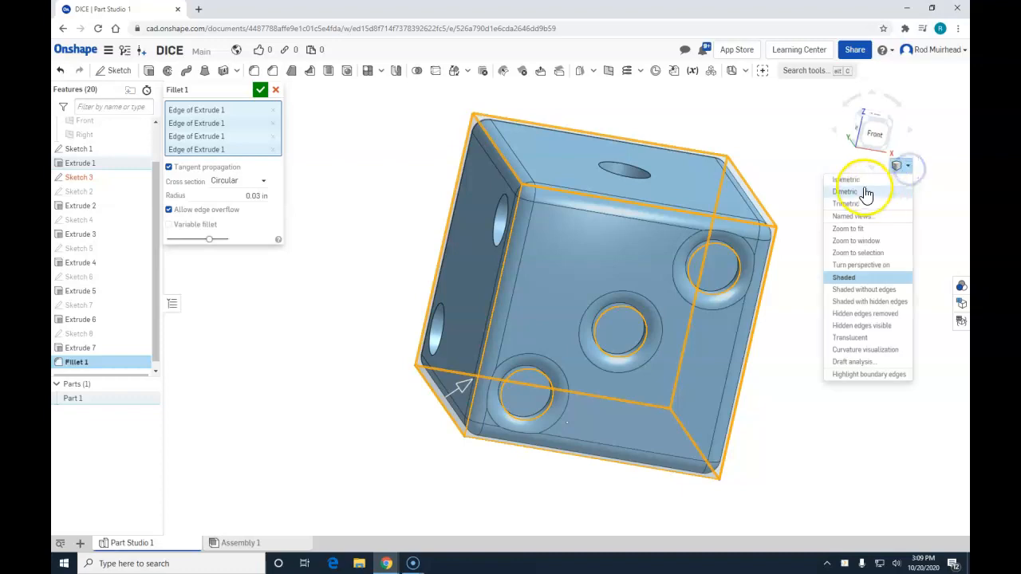
{"action": "left_click", "coordinate": [845, 179]}
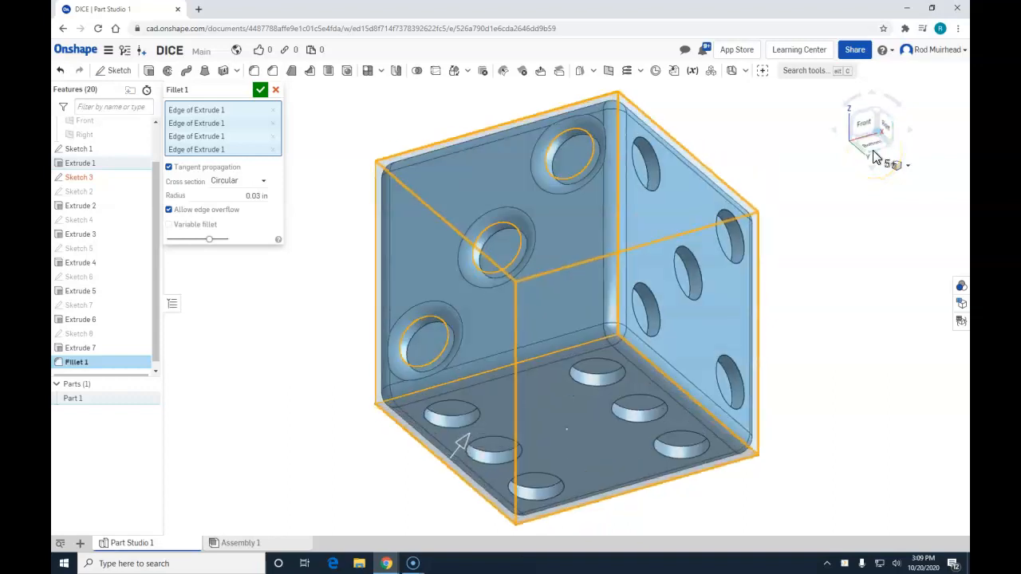
{"action": "mouse_move", "coordinate": [909, 170]}
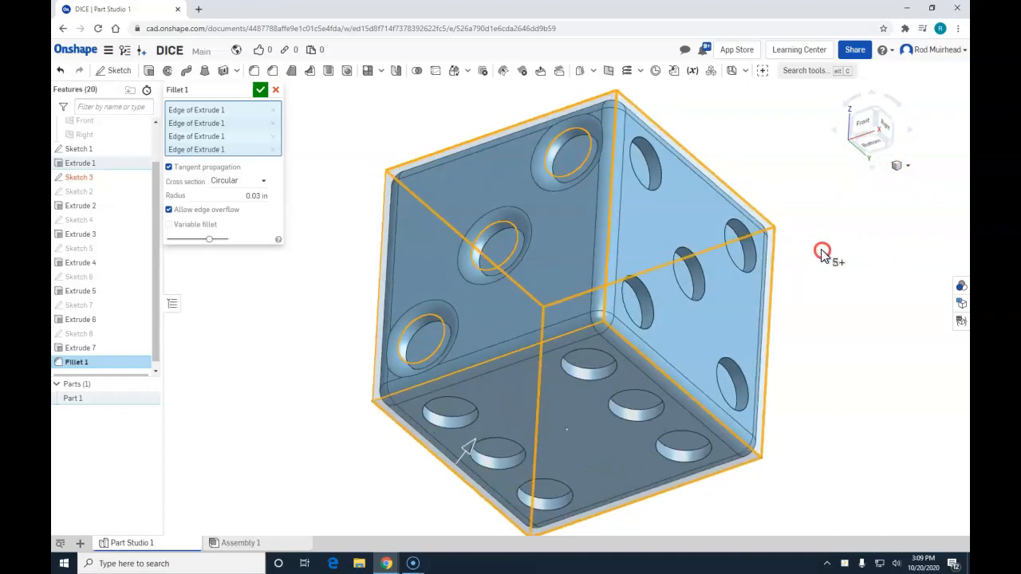
{"action": "left_click_drag", "start_coordinate": [822, 251], "coordinate": [827, 134]}
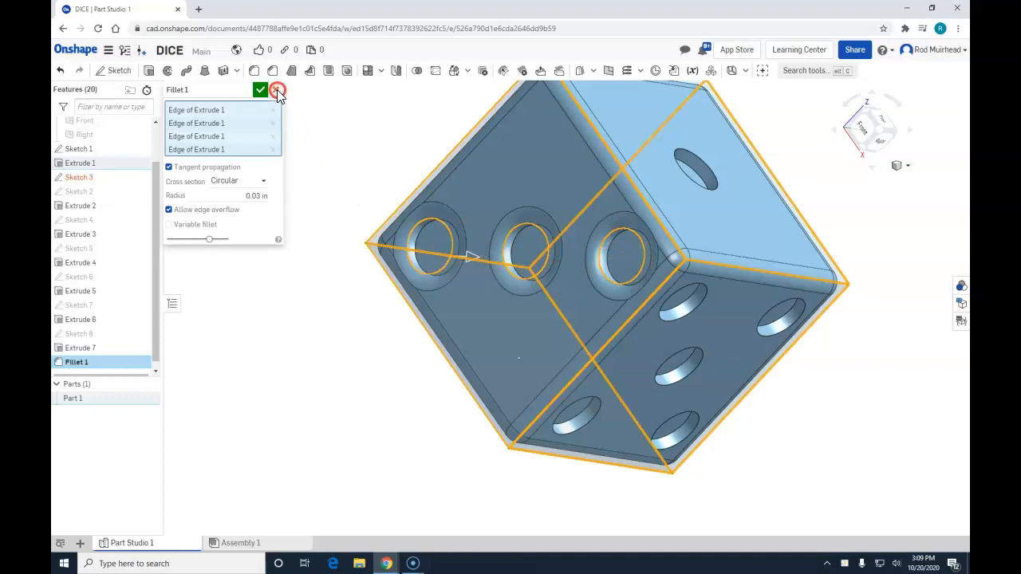
- Cancel the 0.03 in fillet and set the sharp-edged dice to Isometric
{"action": "left_click", "coordinate": [276, 89]}
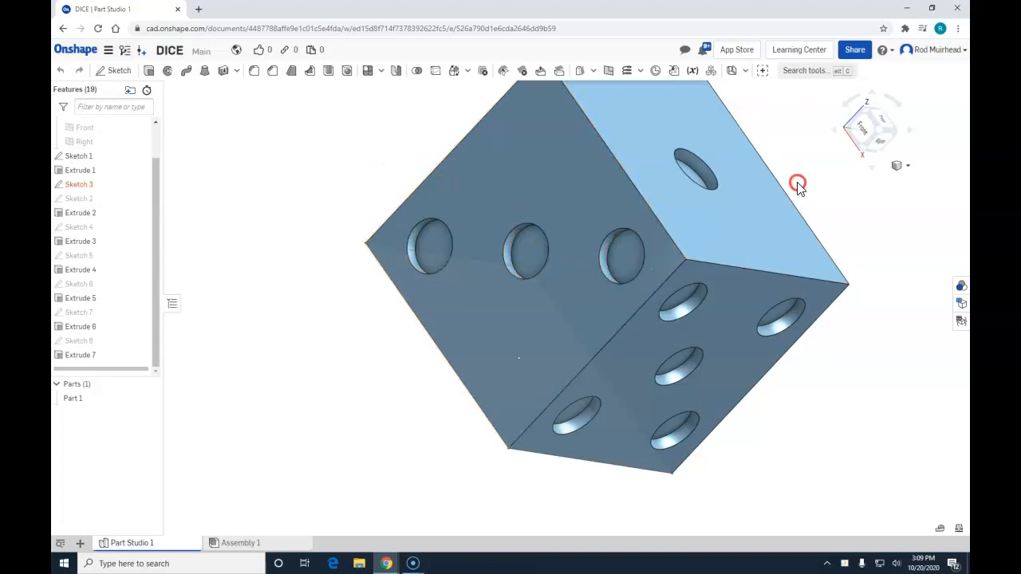
{"action": "left_click", "coordinate": [908, 165]}
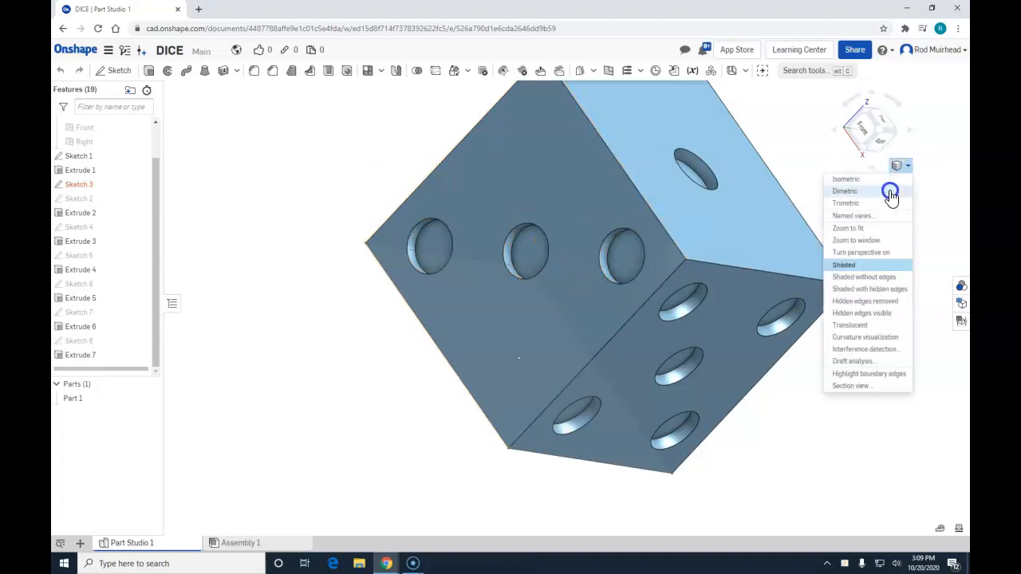
{"action": "left_click", "coordinate": [845, 179]}
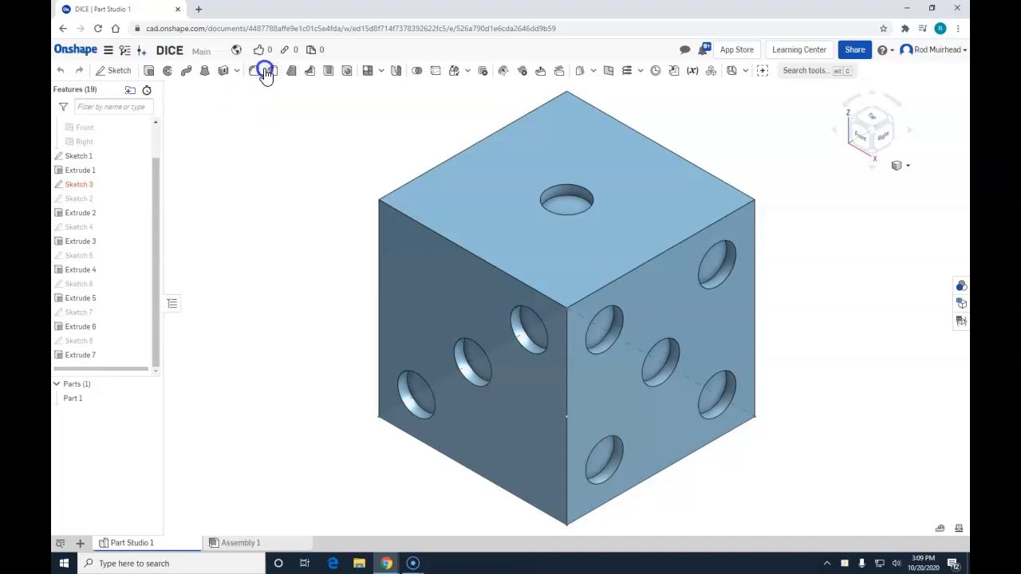
- Start a new 0.03 in fillet and select the top-left and other top cube edges
{"action": "left_click", "coordinate": [265, 70]}
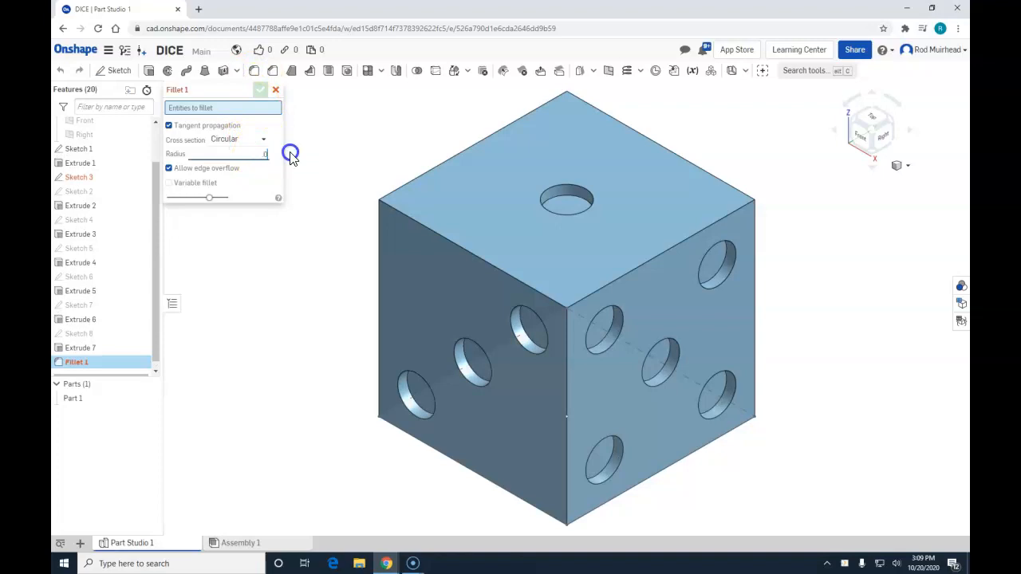
{"action": "type", "text": ".03"}
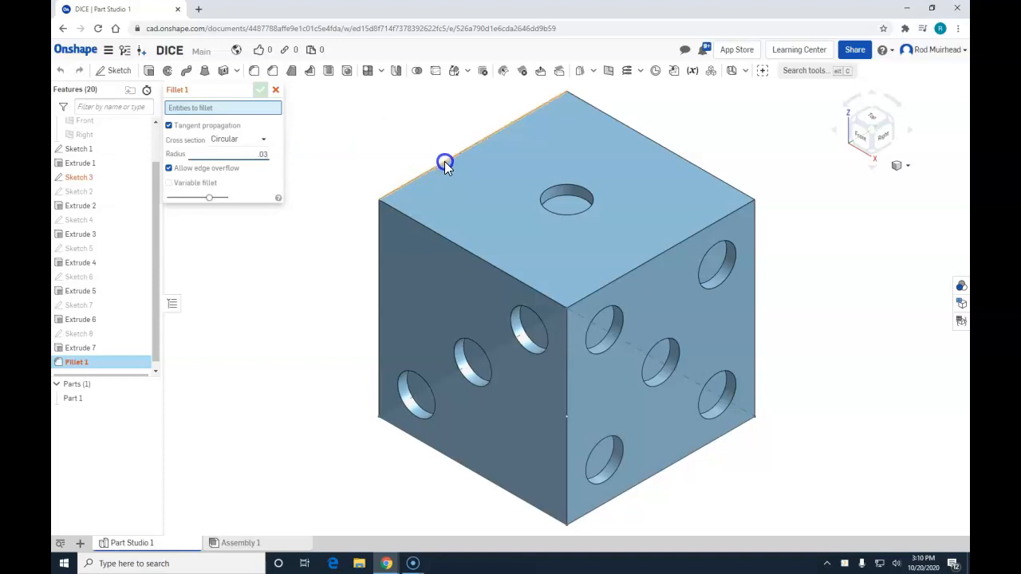
{"action": "left_click", "coordinate": [445, 162]}
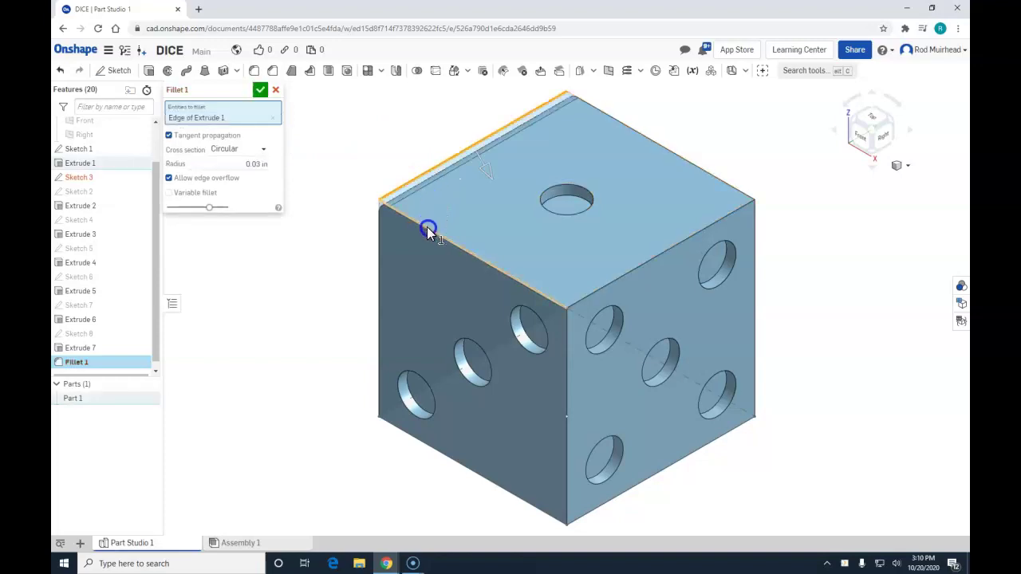
{"action": "left_click", "coordinate": [740, 194]}
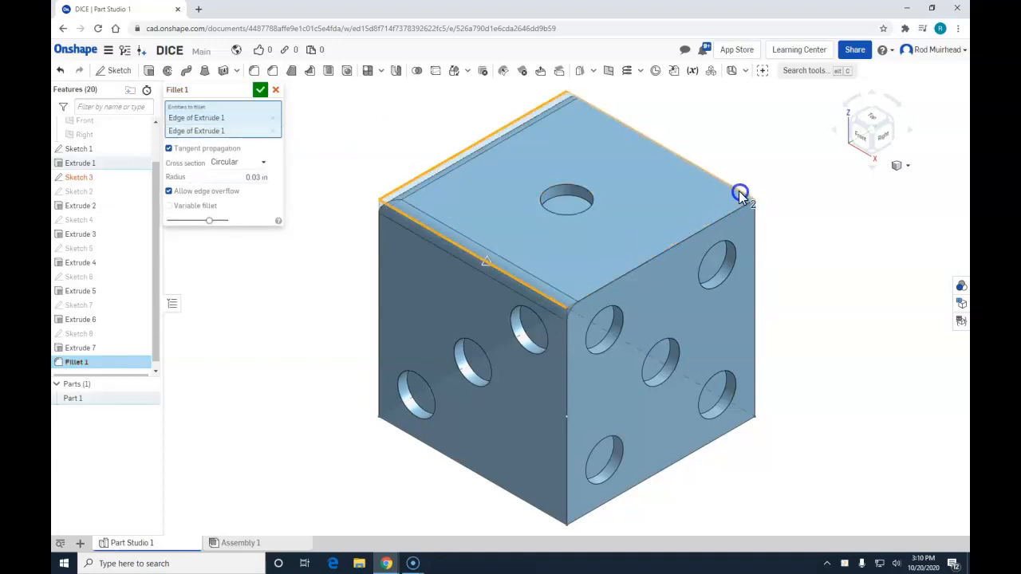
{"action": "left_click", "coordinate": [740, 193]}
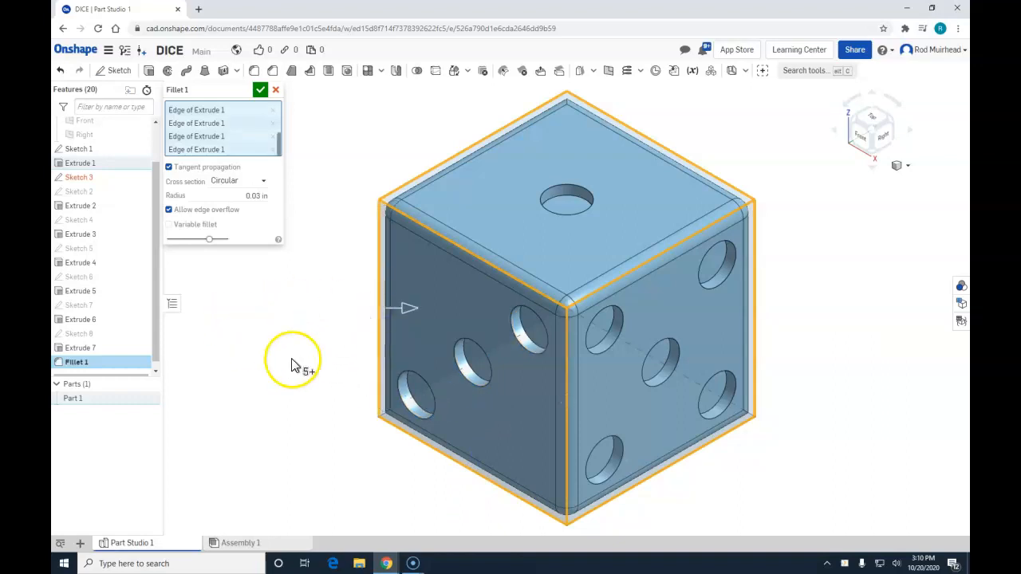
{"action": "mouse_move", "coordinate": [851, 401]}
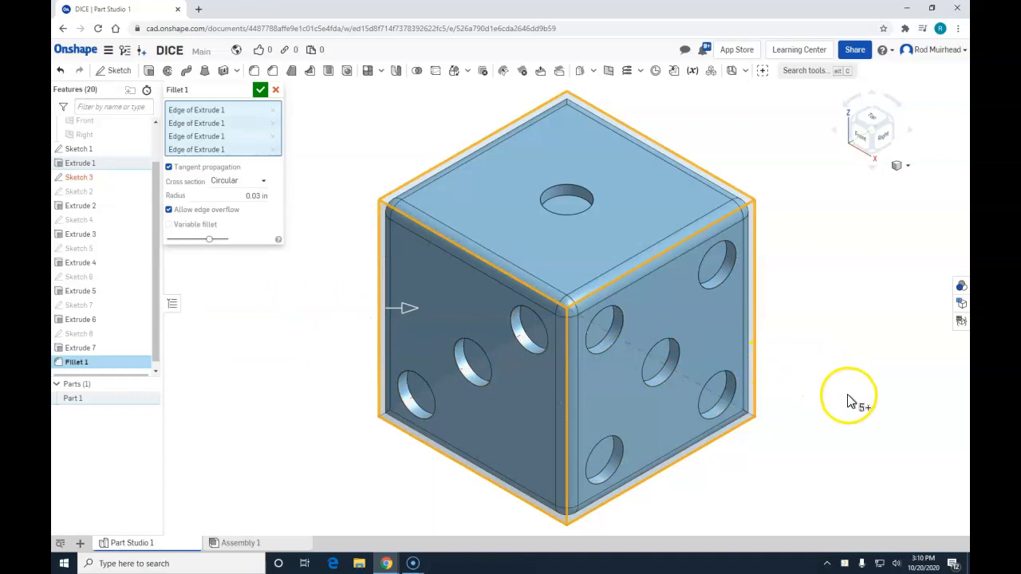
- Orbit the dice to view its underside and remaining bottom edges
{"action": "left_click_drag", "start_coordinate": [850, 398], "coordinate": [822, 291]}
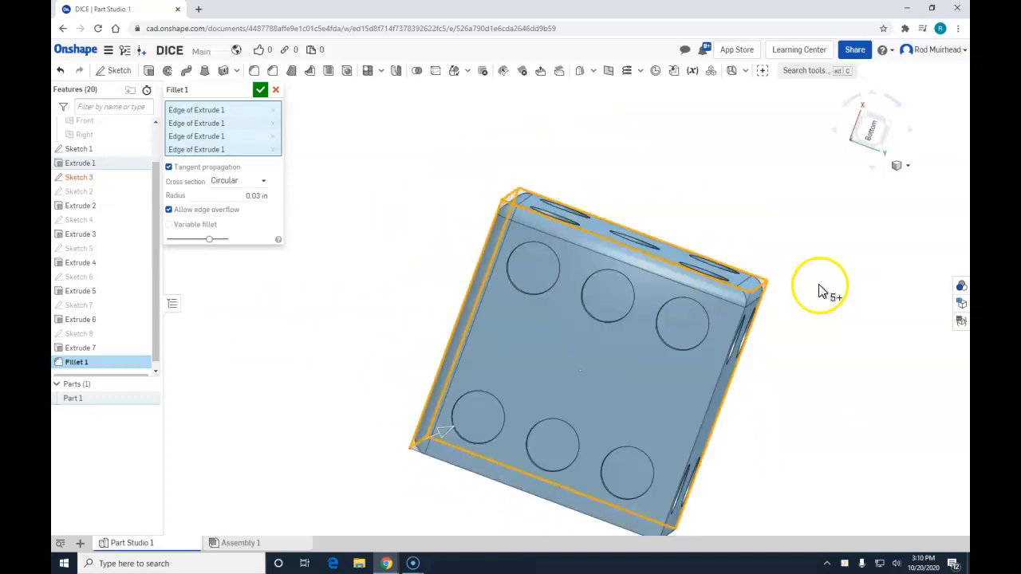
{"action": "left_click_drag", "start_coordinate": [819, 287], "coordinate": [808, 244]}
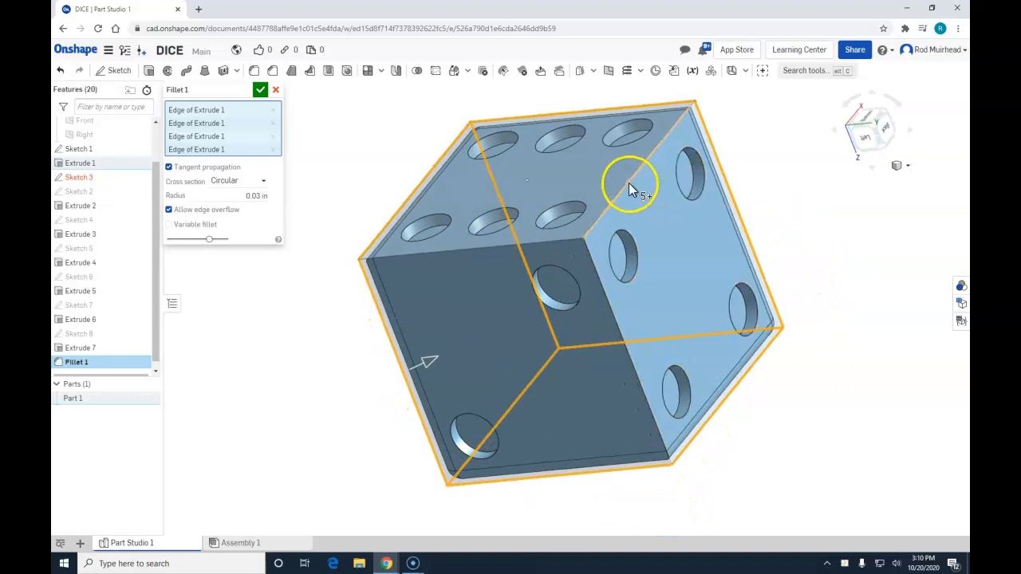
{"action": "mouse_move", "coordinate": [651, 206]}
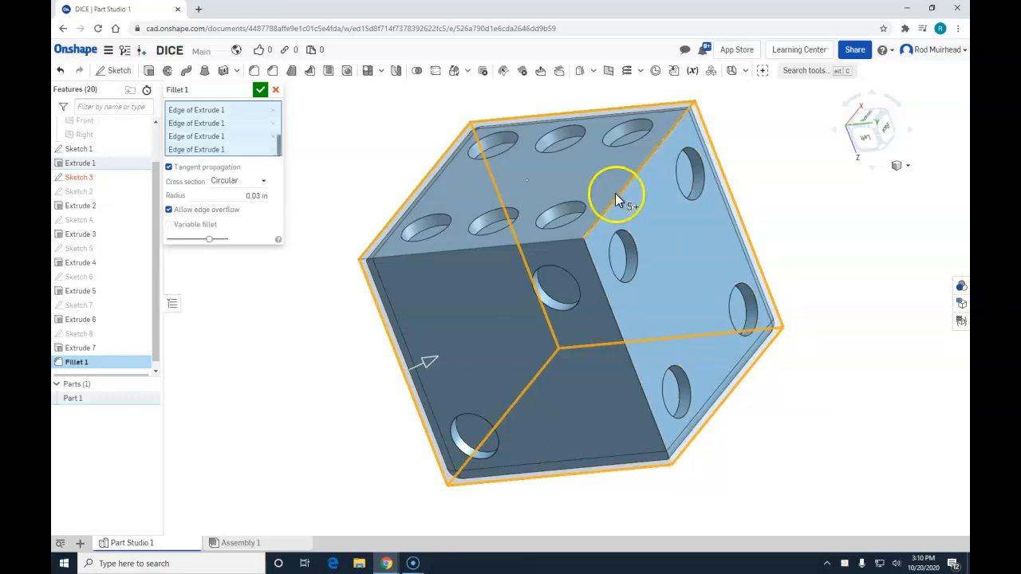
{"action": "mouse_move", "coordinate": [600, 277]}
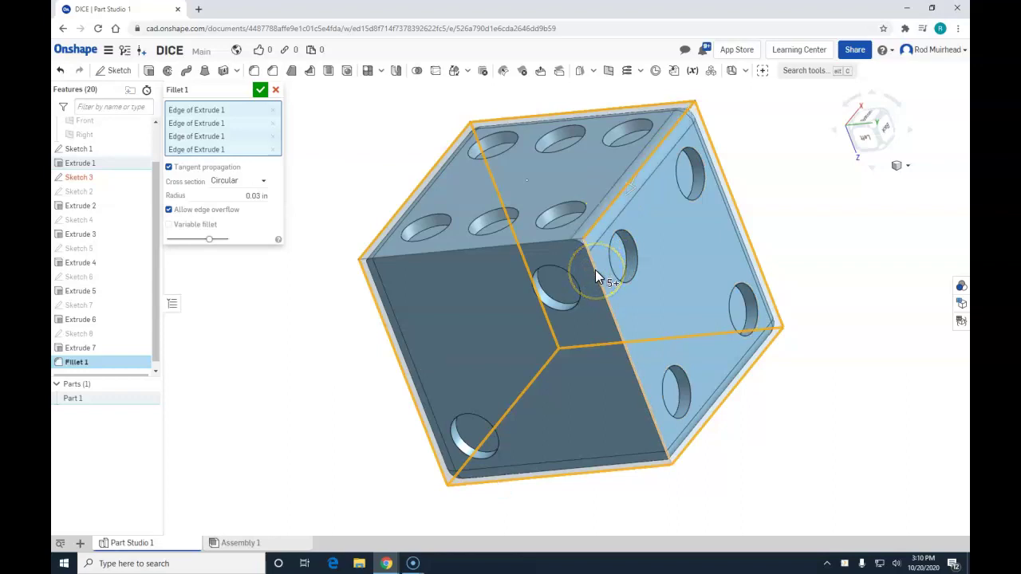
{"action": "mouse_move", "coordinate": [459, 259]}
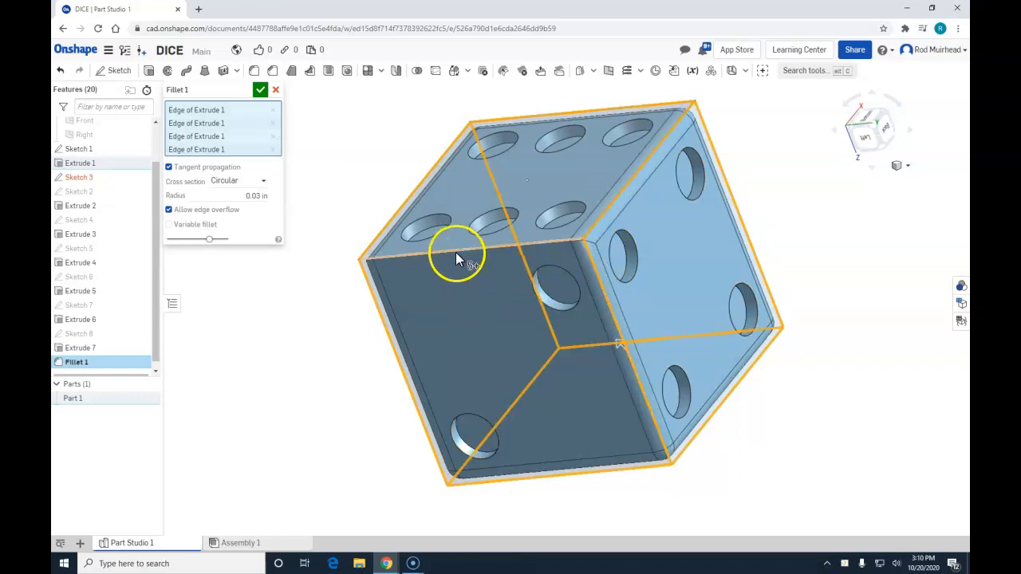
{"action": "mouse_move", "coordinate": [641, 207]}
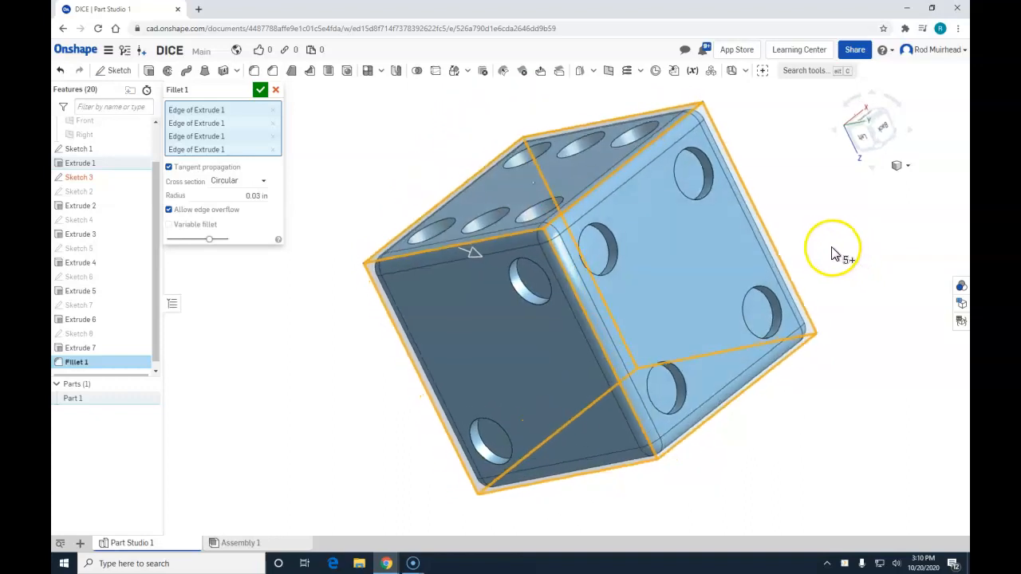
{"action": "left_click_drag", "start_coordinate": [834, 251], "coordinate": [692, 216]}
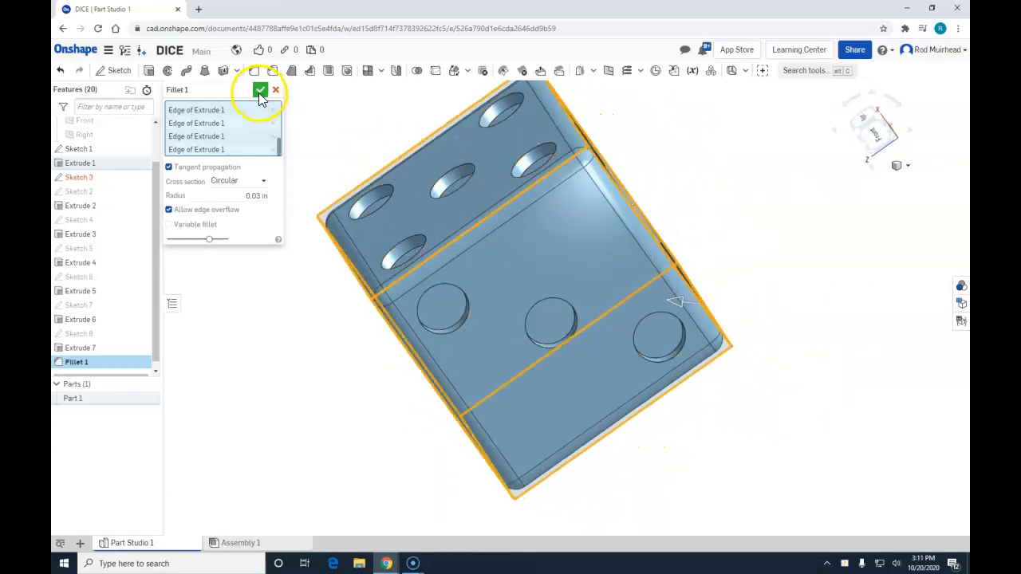
- Accept the 0.03 in fillet on the selected cube edges
{"action": "left_click", "coordinate": [258, 89]}
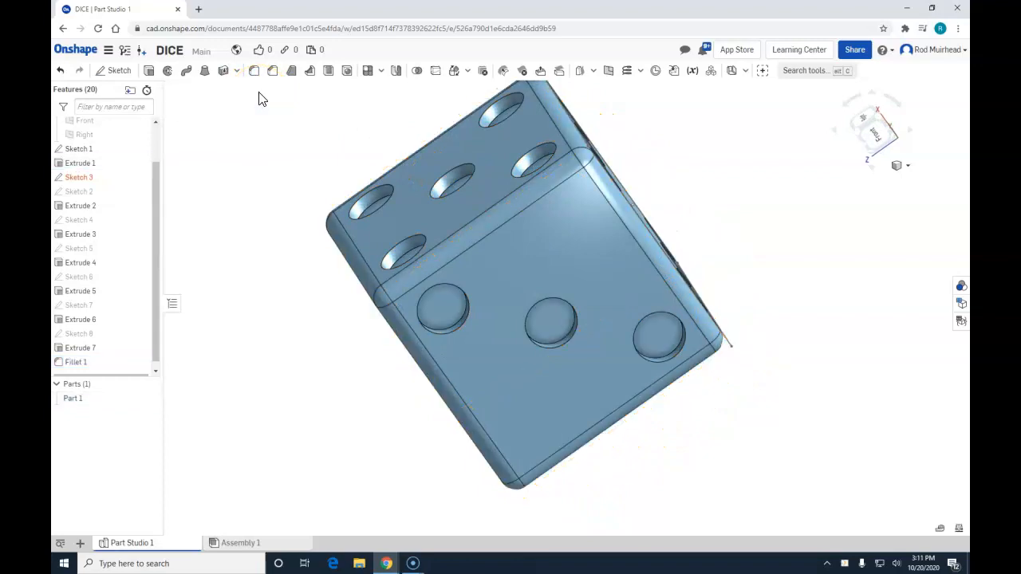
{"action": "left_click", "coordinate": [907, 166]}
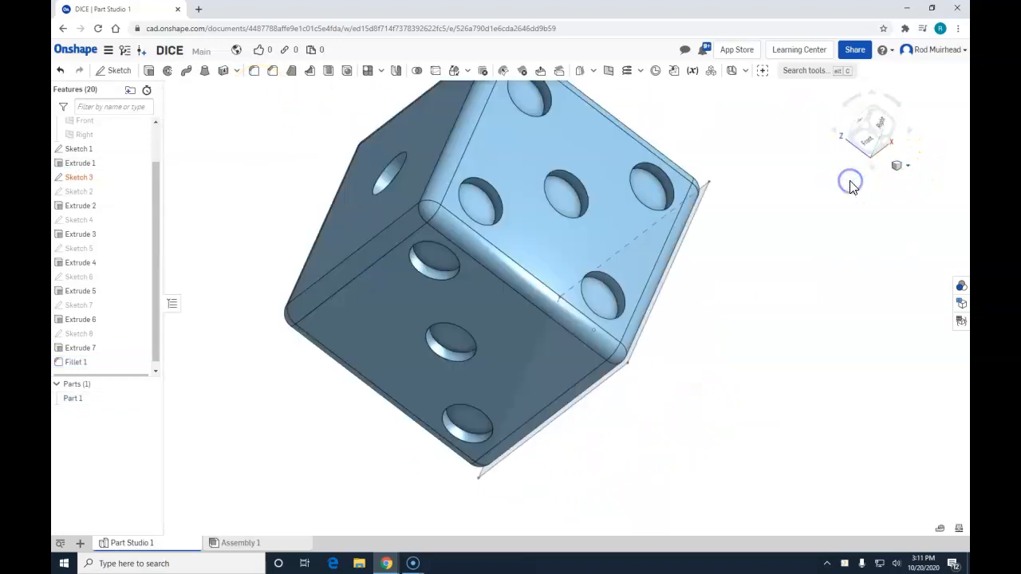
{"action": "left_click_drag", "start_coordinate": [850, 183], "coordinate": [865, 219]}
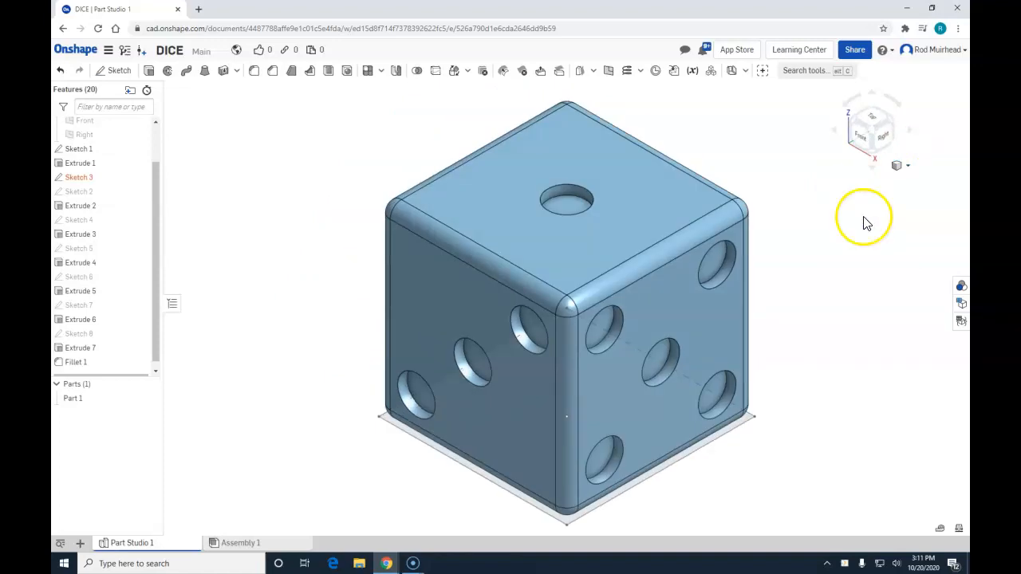
{"action": "mouse_move", "coordinate": [810, 367]}
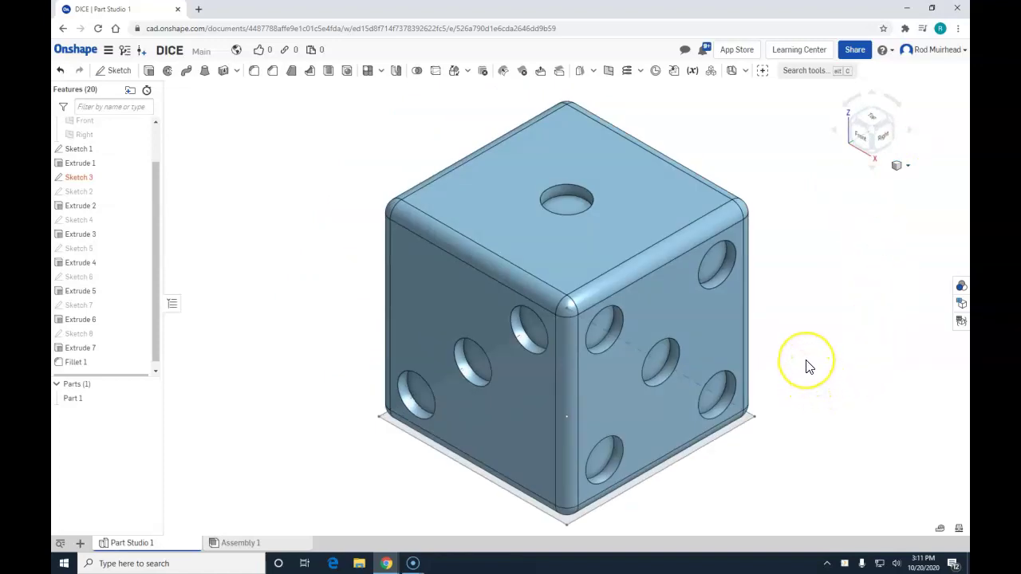
- Orbit to inspect the rounded bottom edges, then switch the dice to Isometric
{"action": "left_click", "coordinate": [806, 360]}
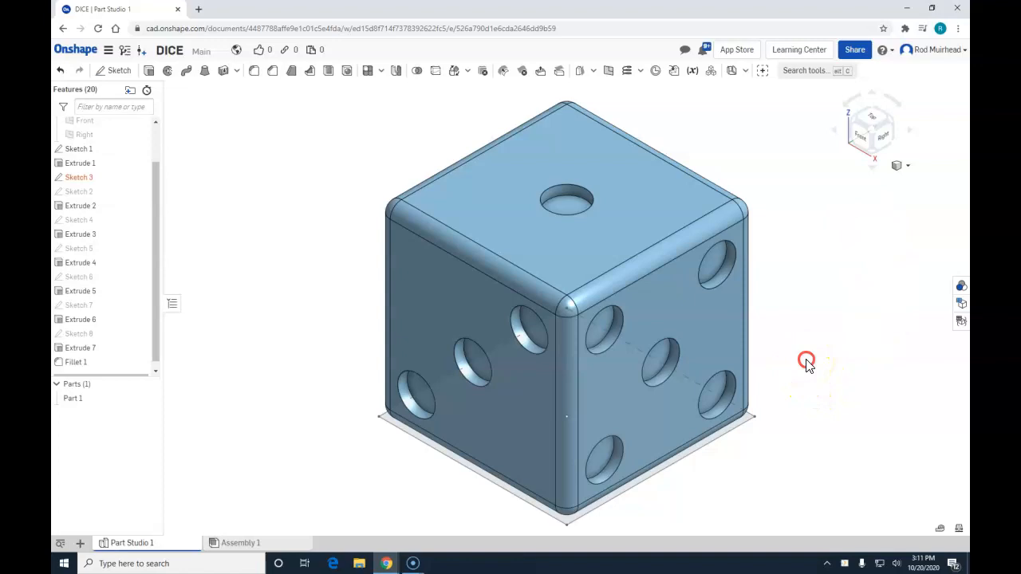
{"action": "left_click_drag", "start_coordinate": [806, 359], "coordinate": [795, 289]}
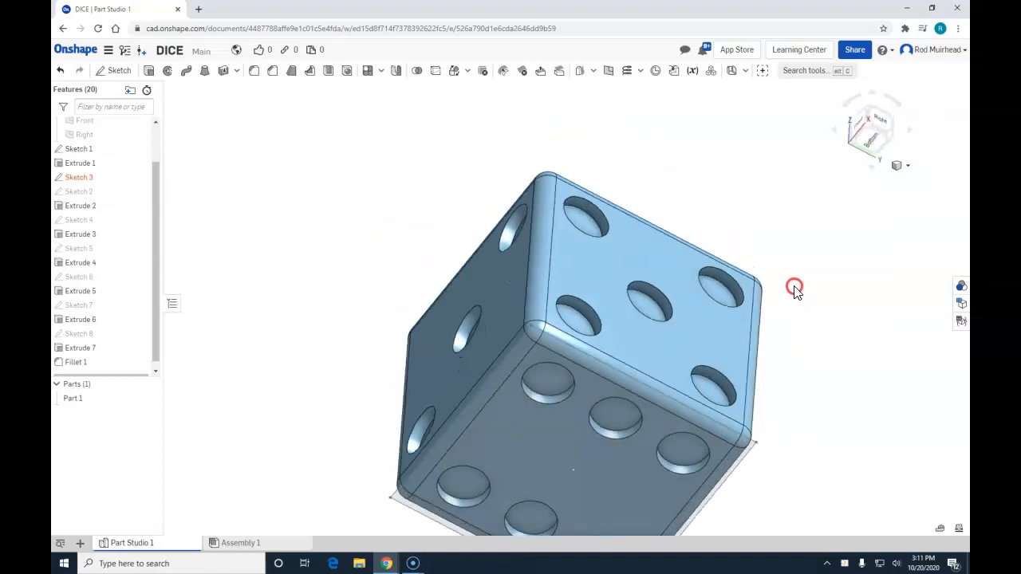
{"action": "left_click_drag", "start_coordinate": [795, 288], "coordinate": [786, 207]}
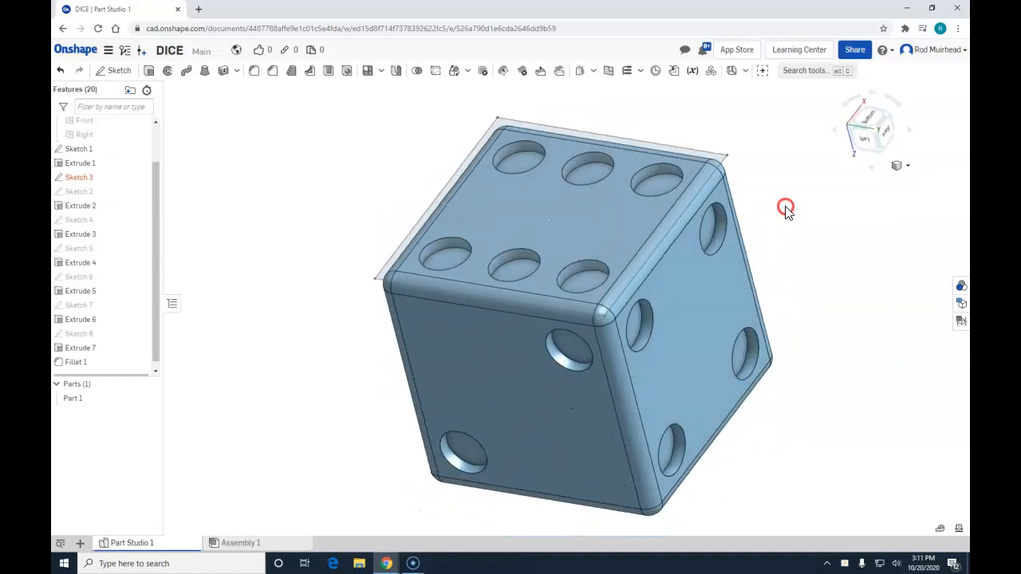
{"action": "left_click", "coordinate": [899, 166]}
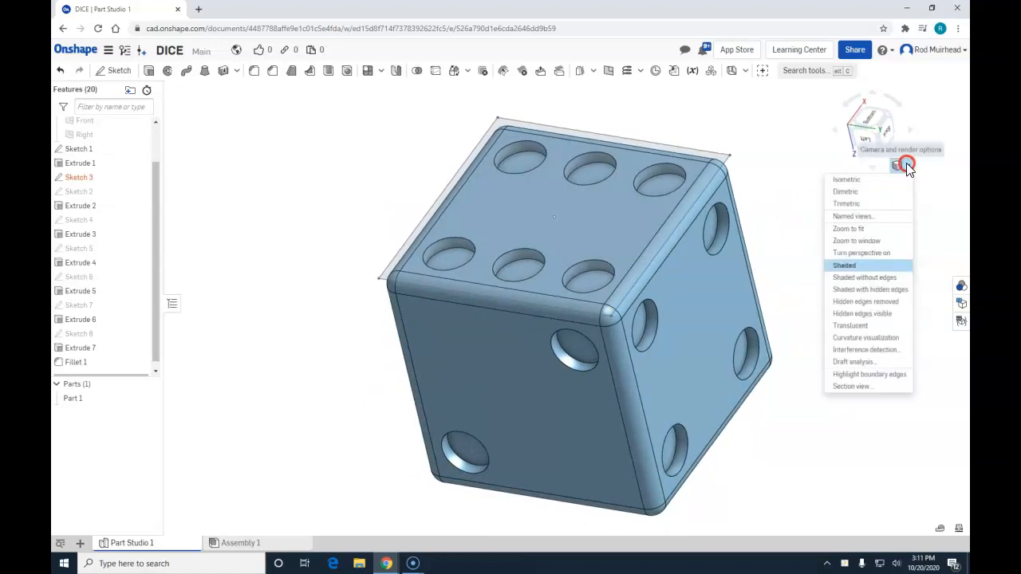
{"action": "left_click", "coordinate": [846, 178]}
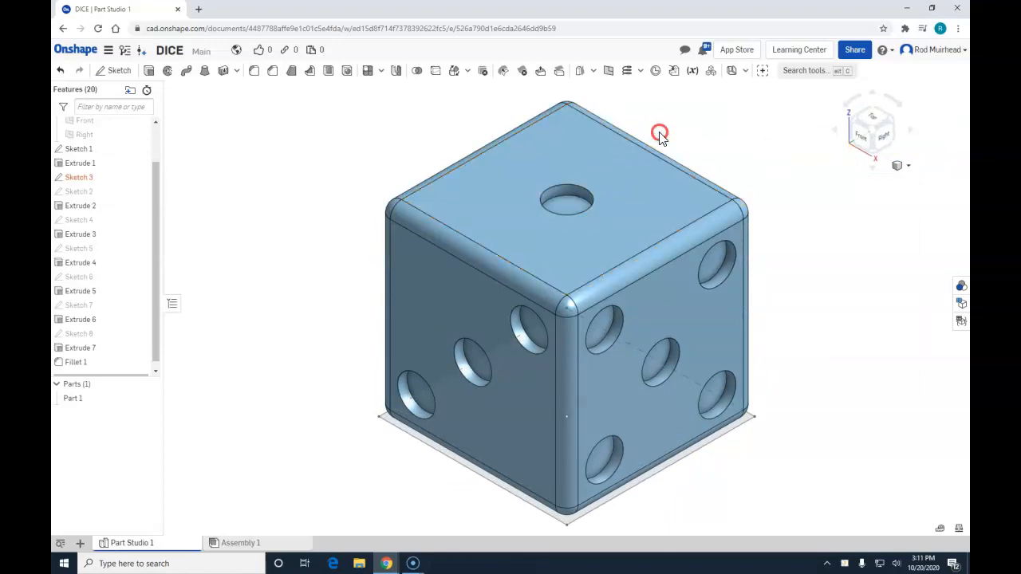
{"action": "mouse_move", "coordinate": [723, 130]}
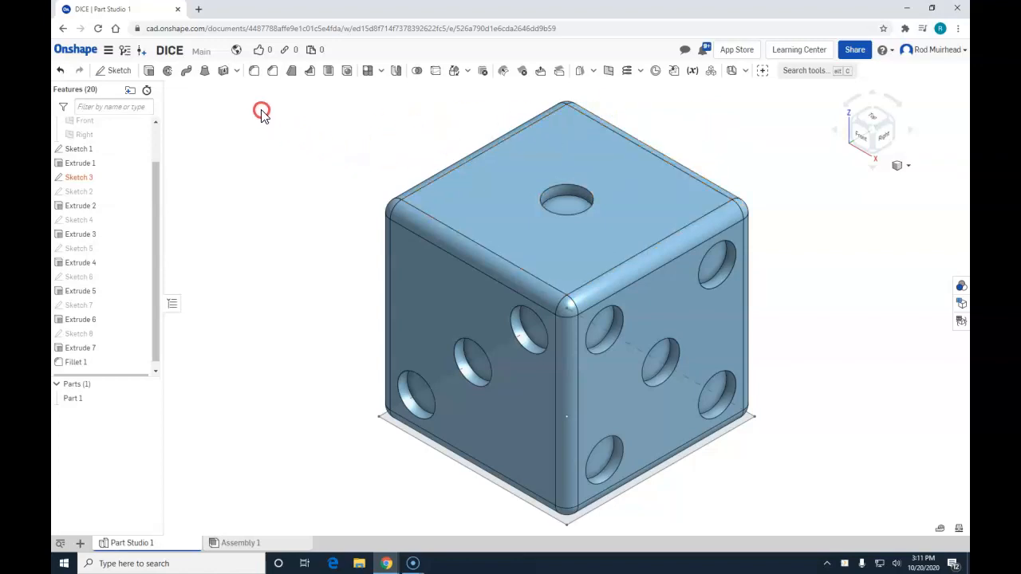
{"action": "mouse_move", "coordinate": [254, 71]}
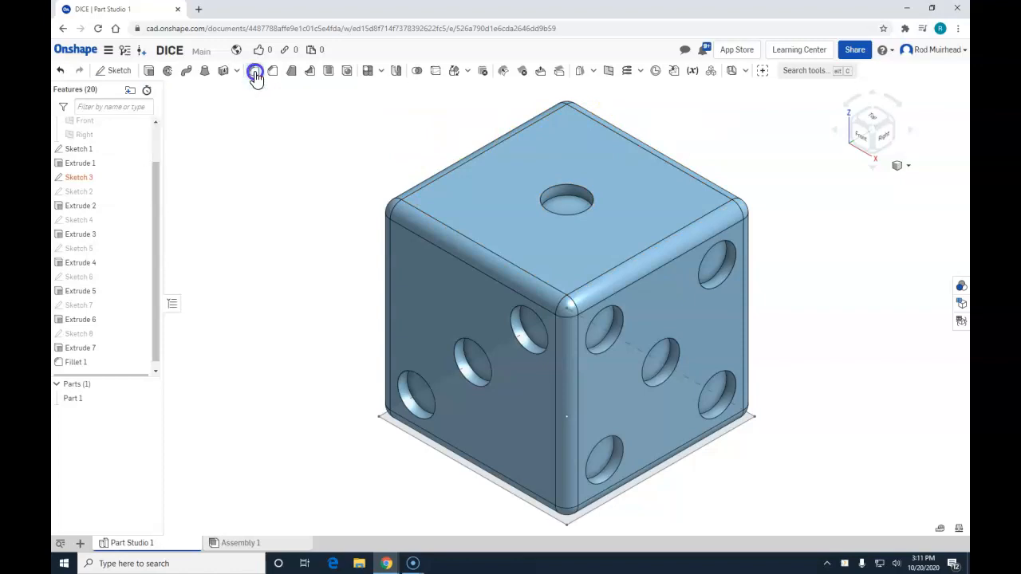
{"action": "left_click", "coordinate": [255, 70]}
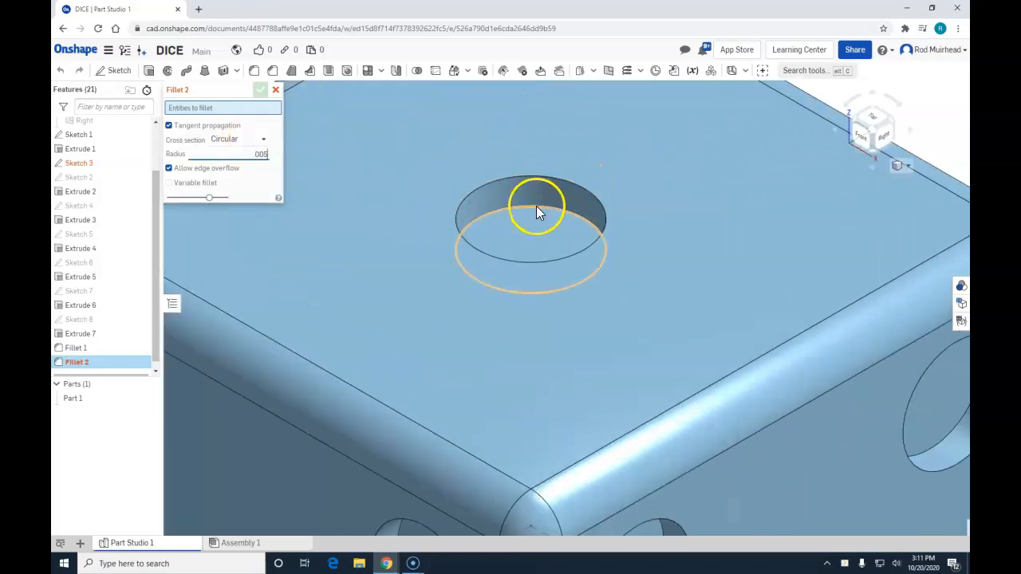
{"action": "left_click", "coordinate": [538, 180]}
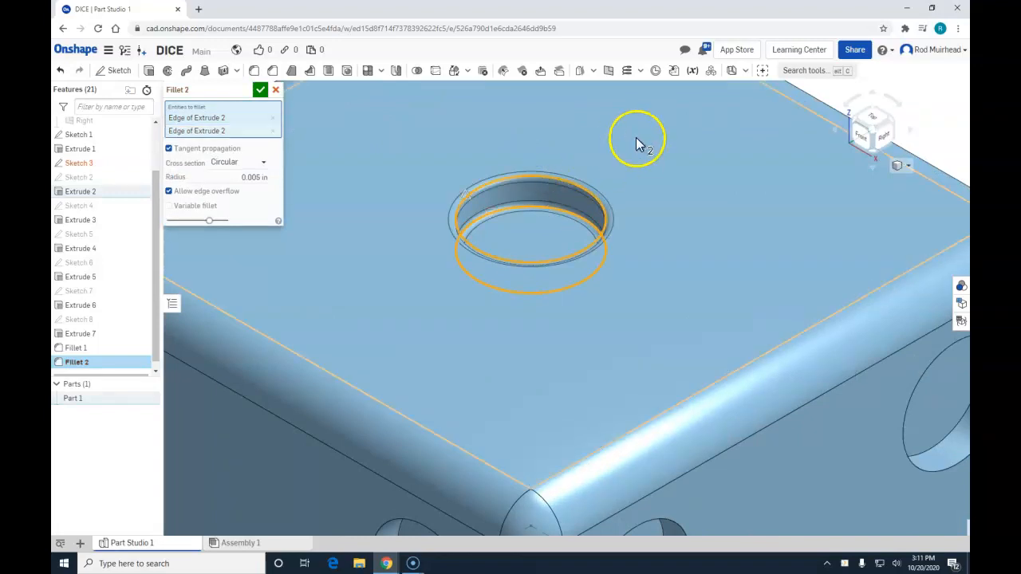
{"action": "mouse_move", "coordinate": [594, 231]}
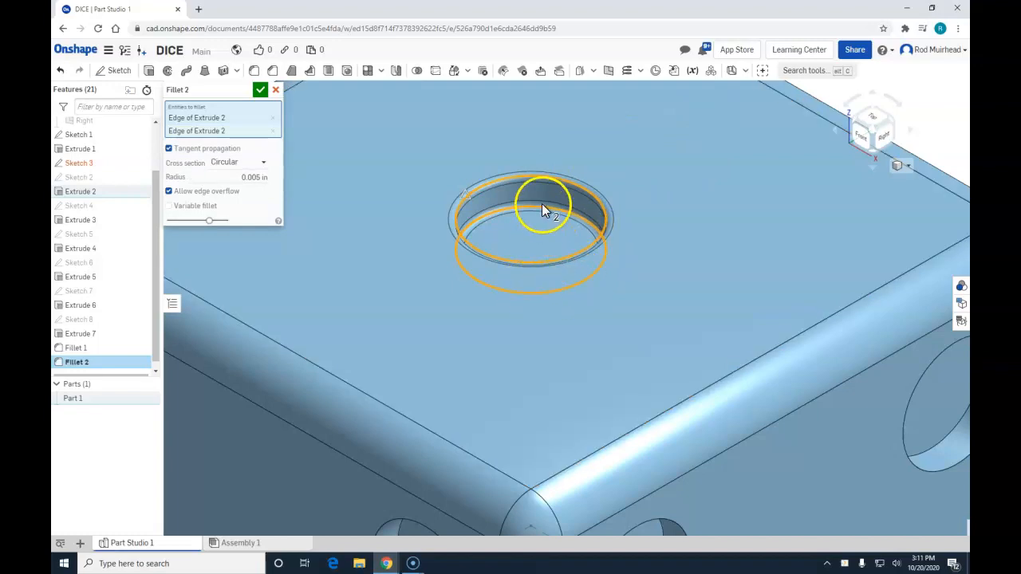
{"action": "mouse_move", "coordinate": [552, 202]}
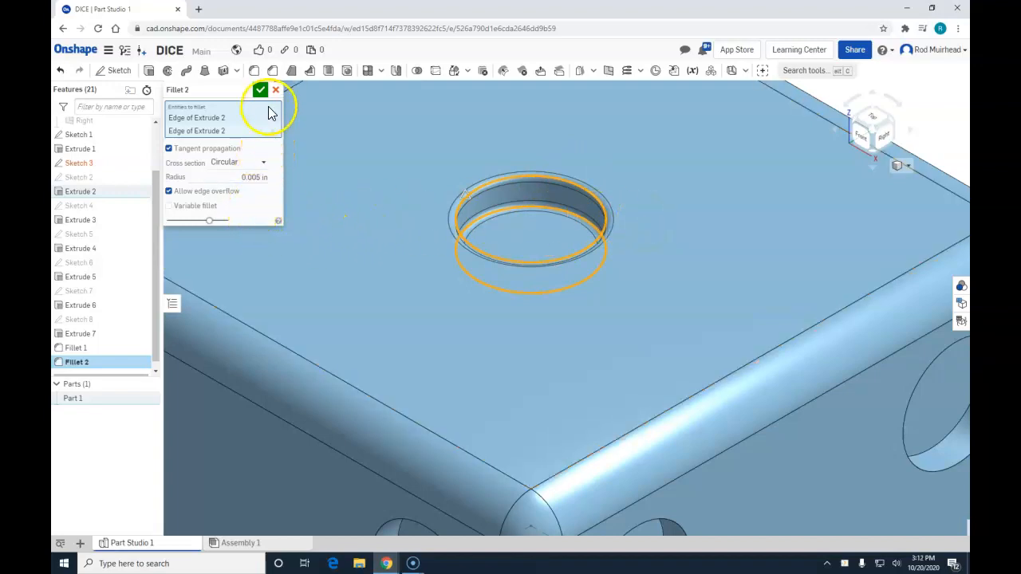
{"action": "left_click", "coordinate": [276, 90]}
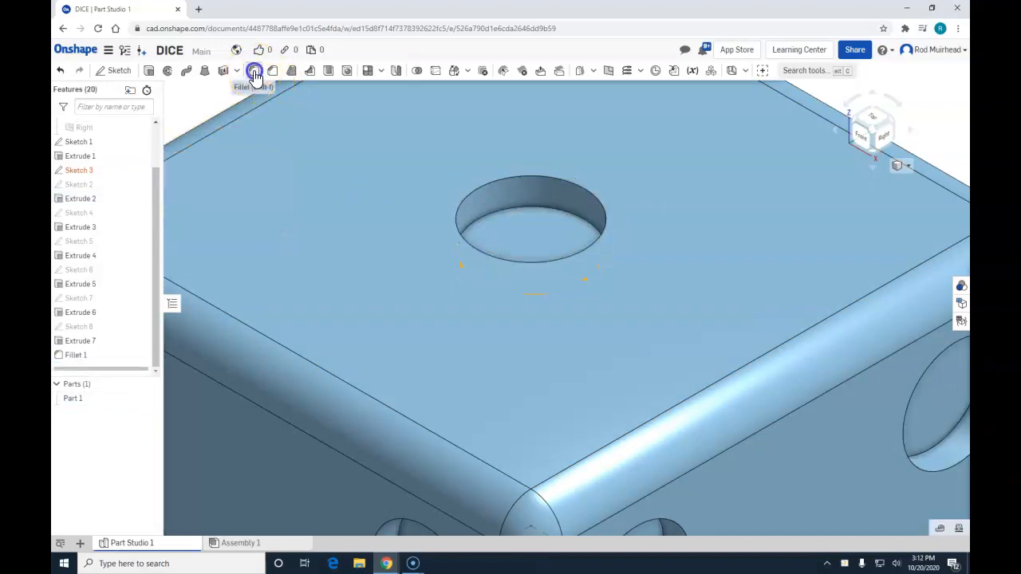
{"action": "left_click", "coordinate": [253, 70]}
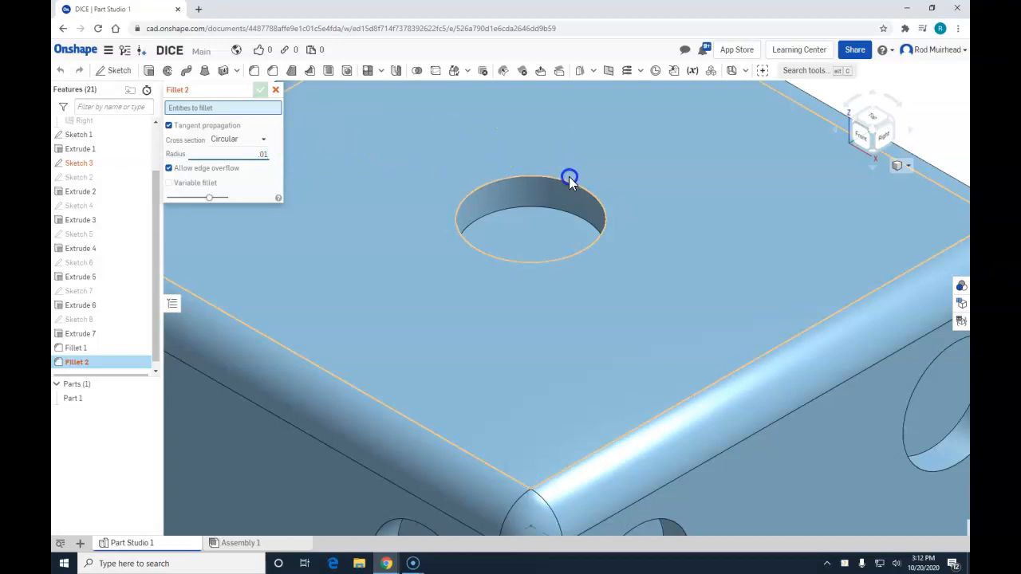
{"action": "left_click_drag", "start_coordinate": [570, 175], "coordinate": [548, 213]}
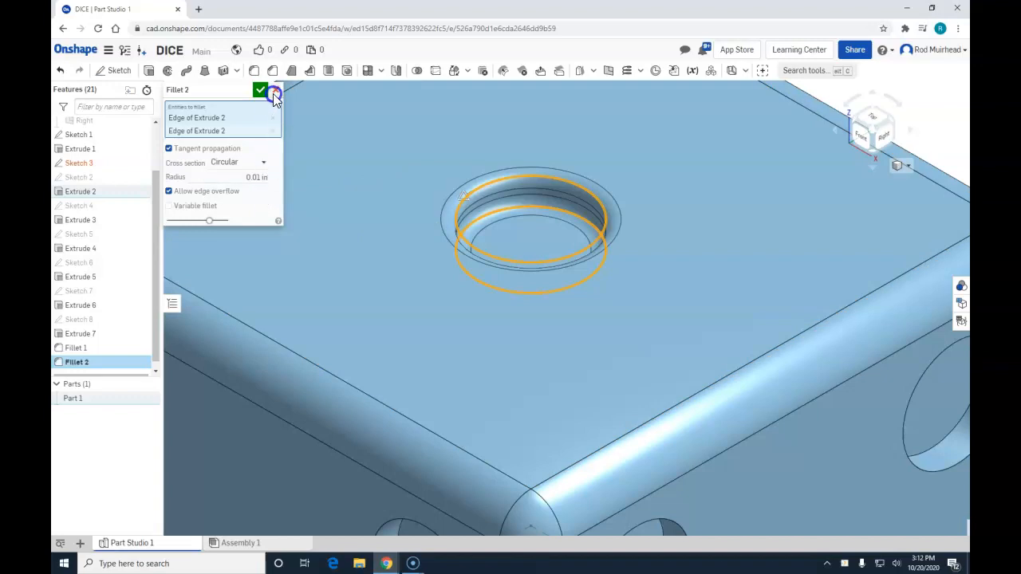
{"action": "left_click", "coordinate": [258, 91]}
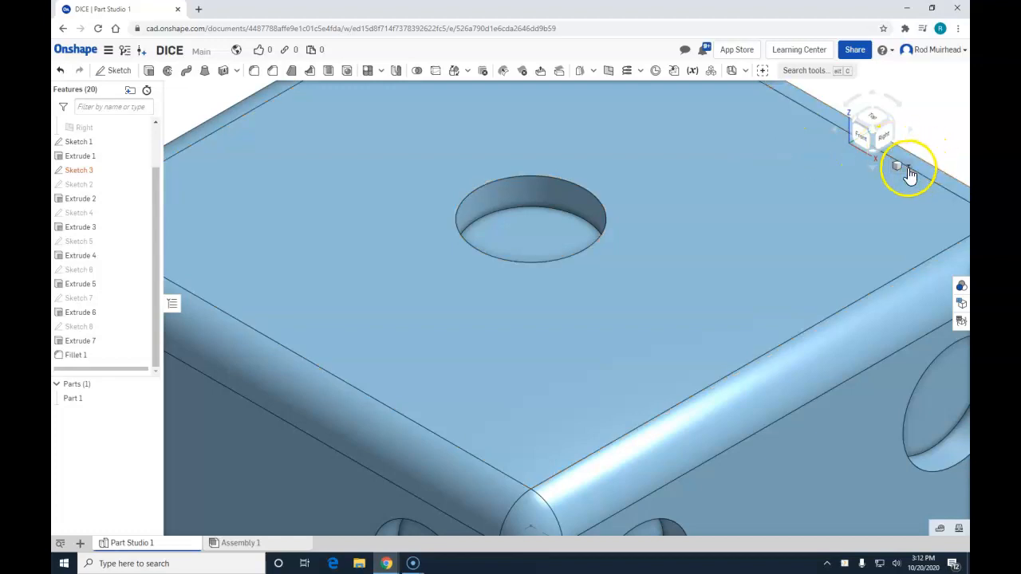
- Open the view cube's list of standard view orientations
{"action": "left_click", "coordinate": [898, 166]}
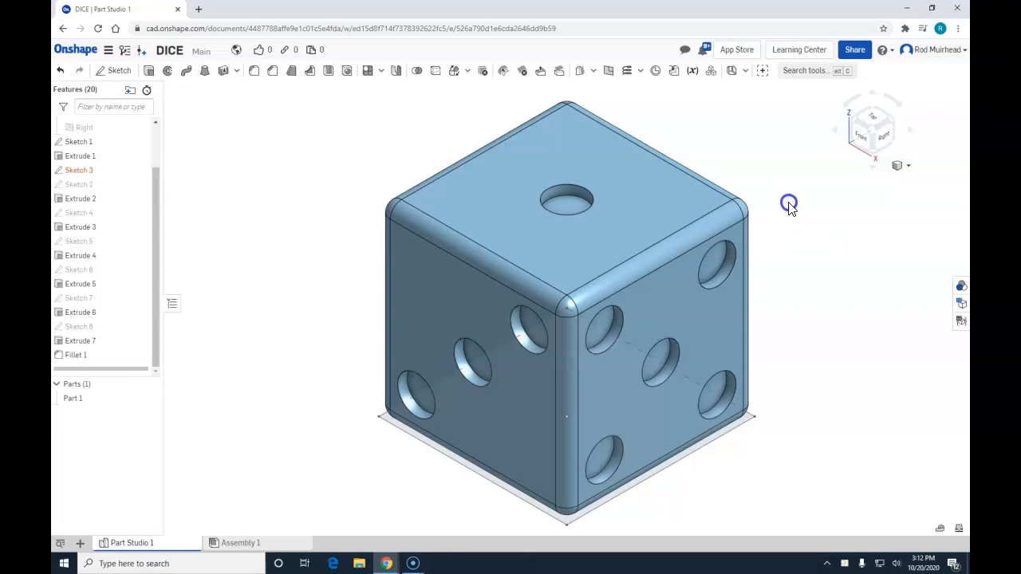
{"action": "mouse_move", "coordinate": [788, 187]}
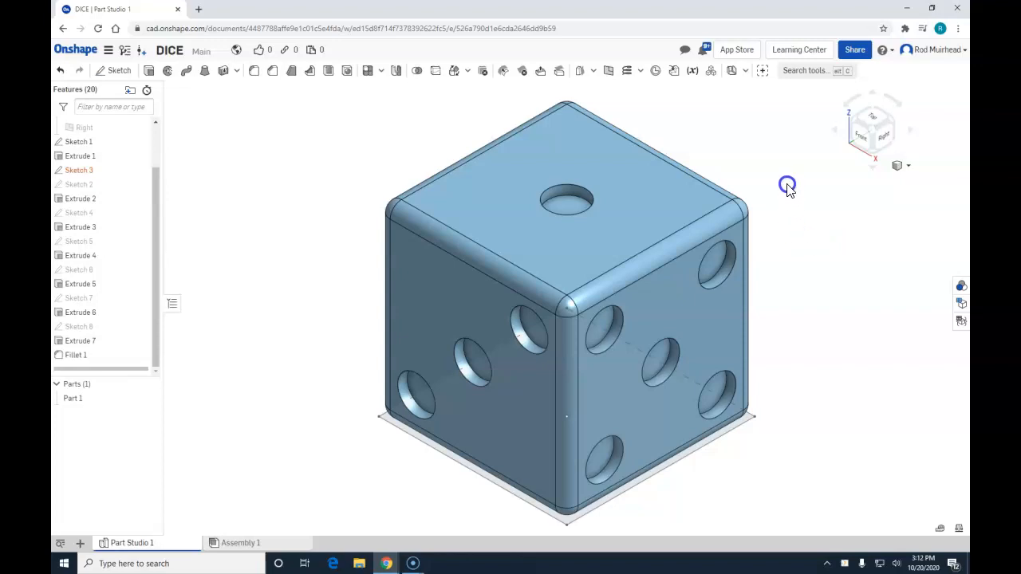